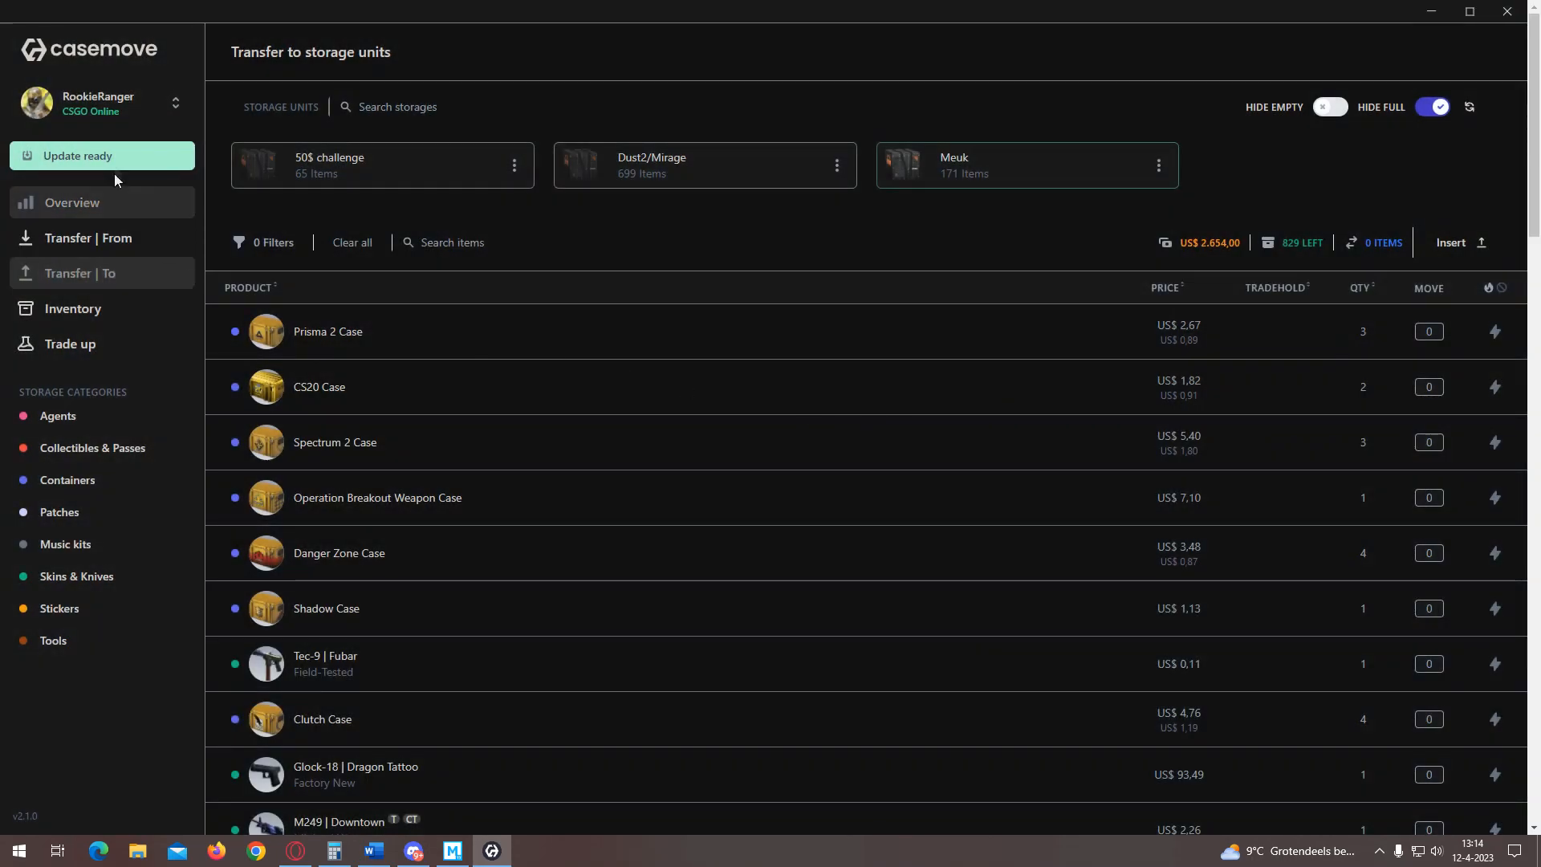
# - Load all five storage units from the Casemove overview, totalling US$ 5,608 across 3,007 items
pyautogui.click(71, 203)
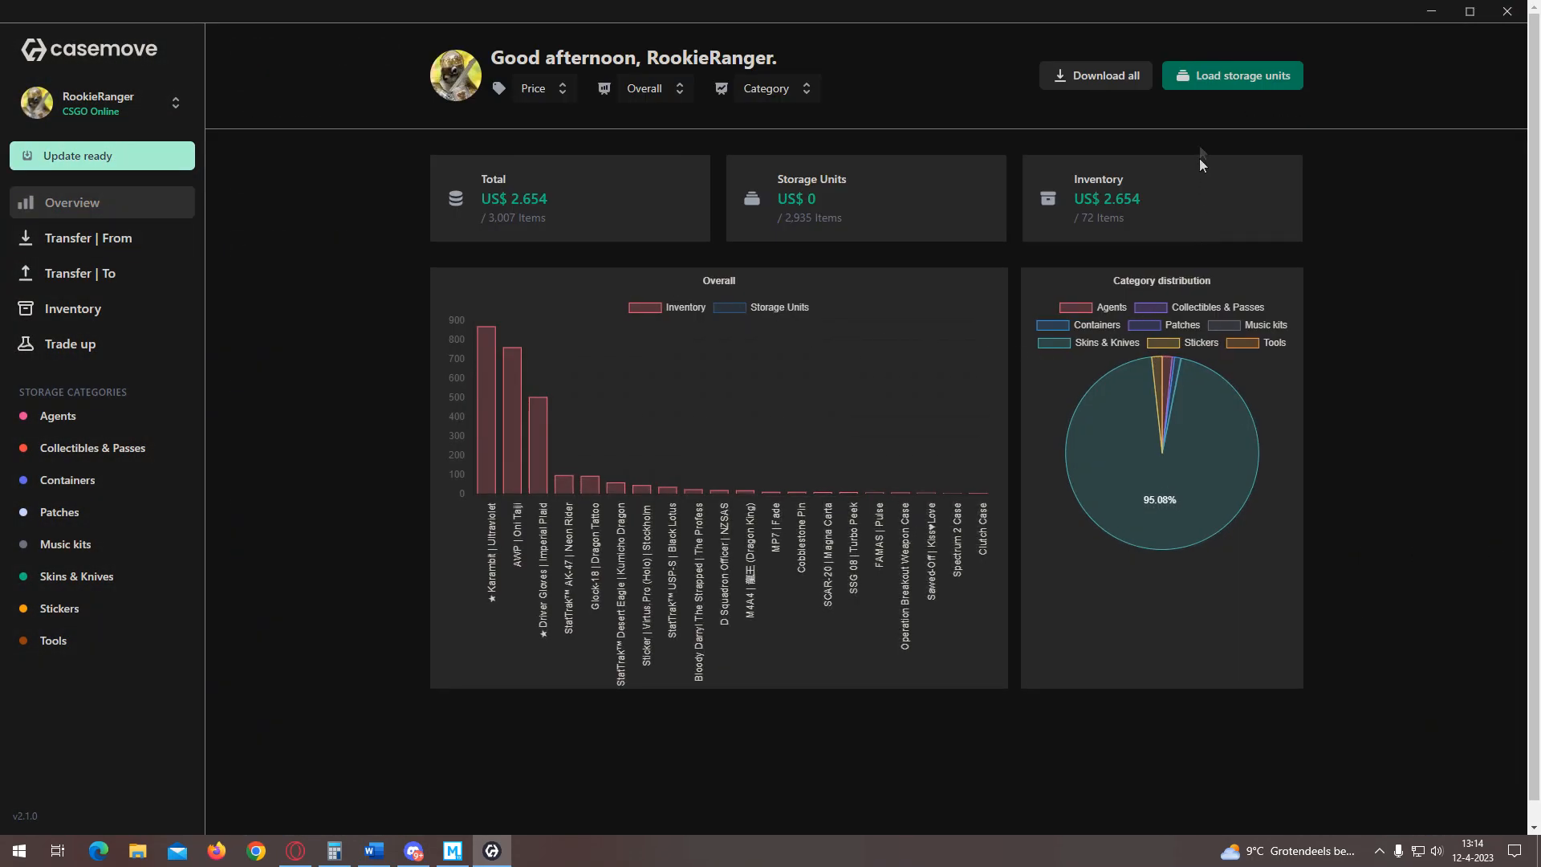
pyautogui.click(1232, 76)
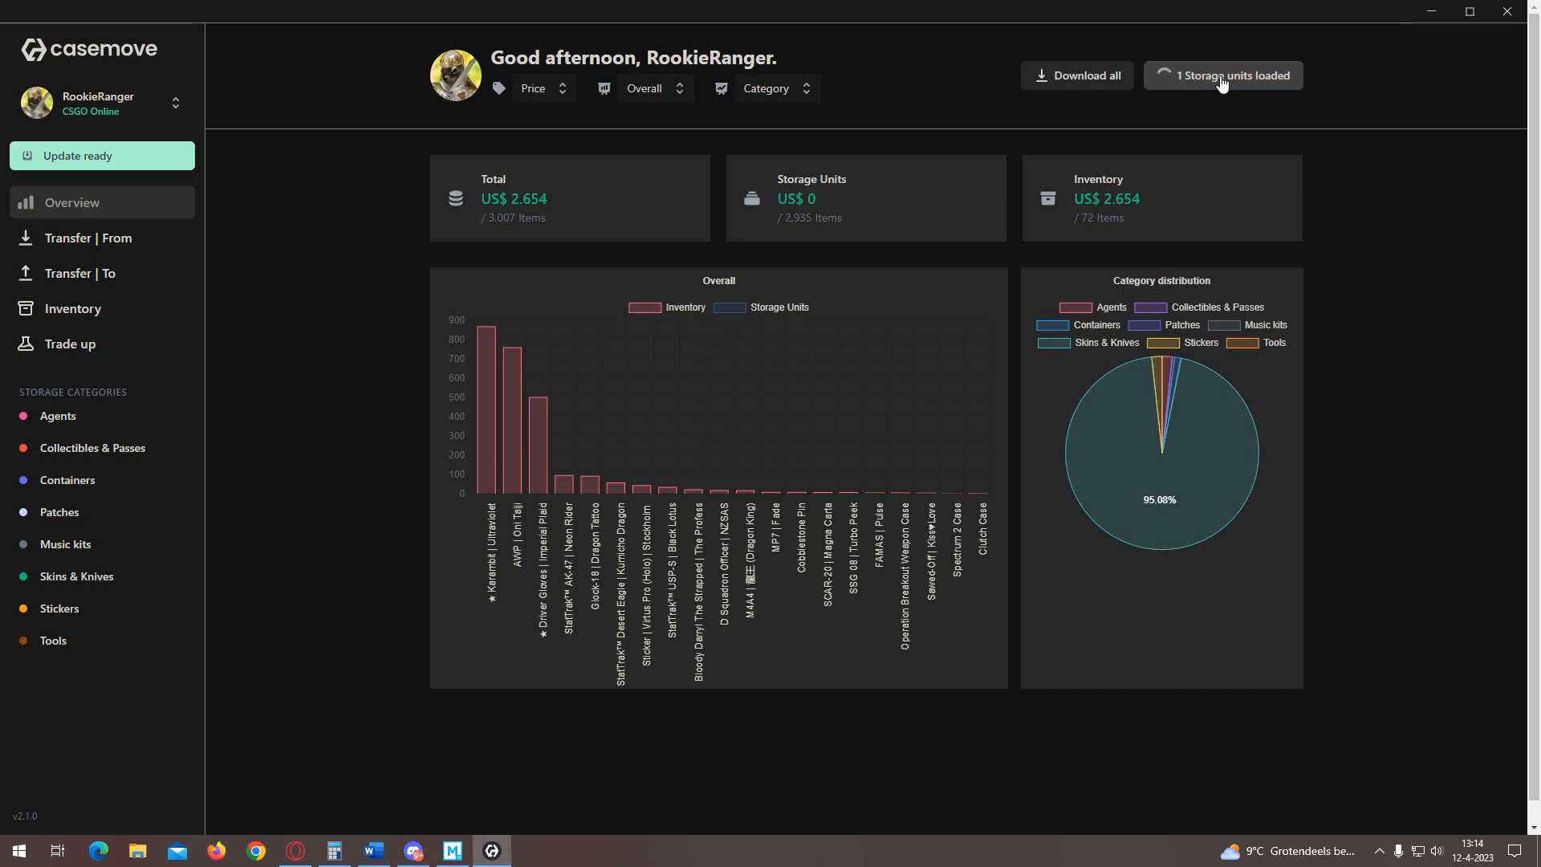
pyautogui.click(1222, 75)
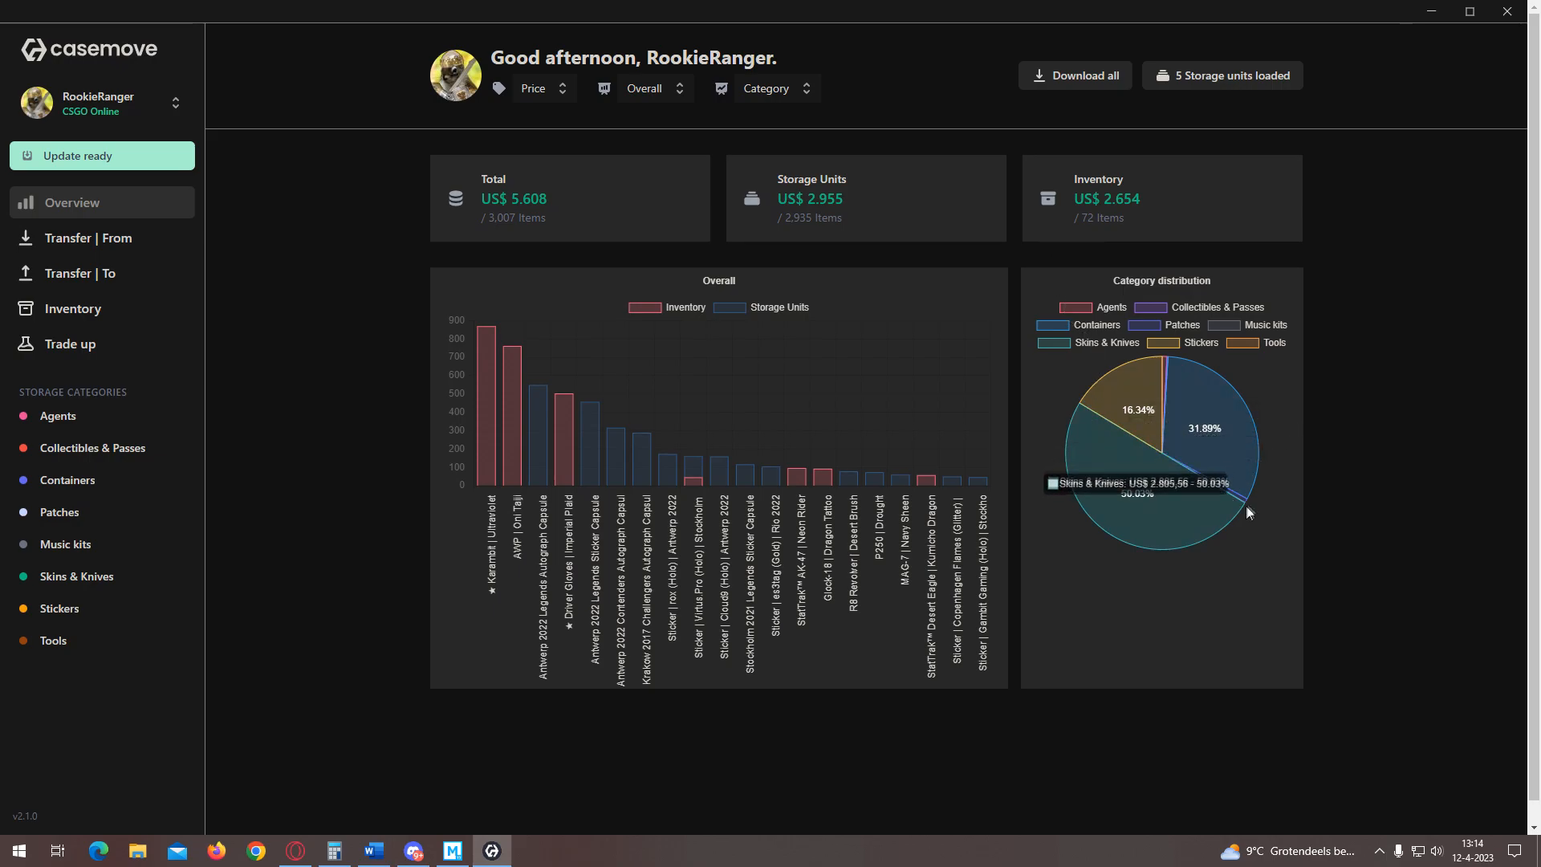
pyautogui.moveTo(558, 429)
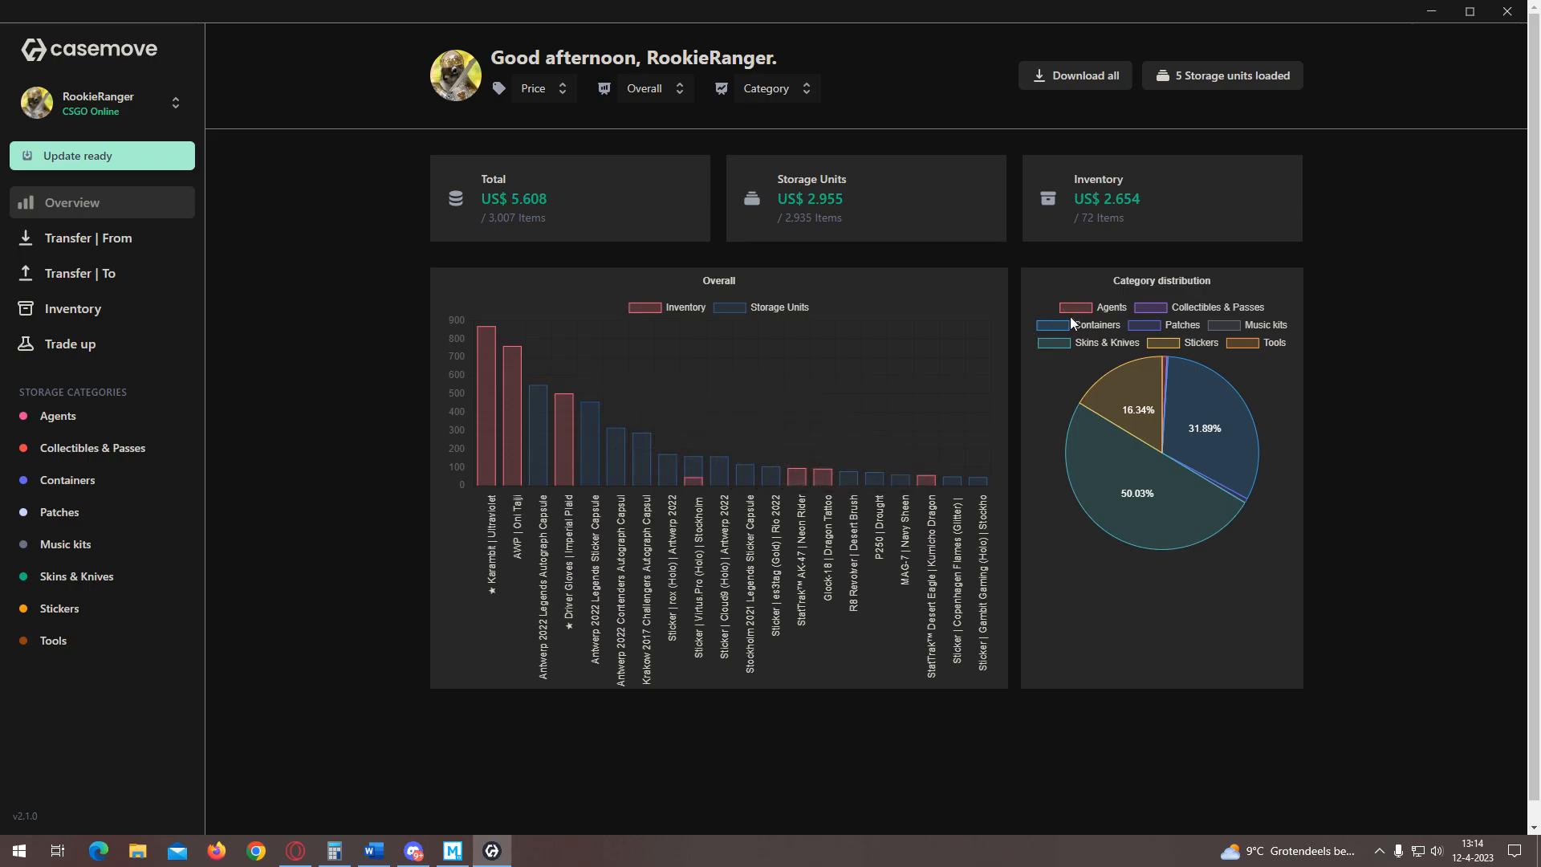
pyautogui.moveTo(1175, 527)
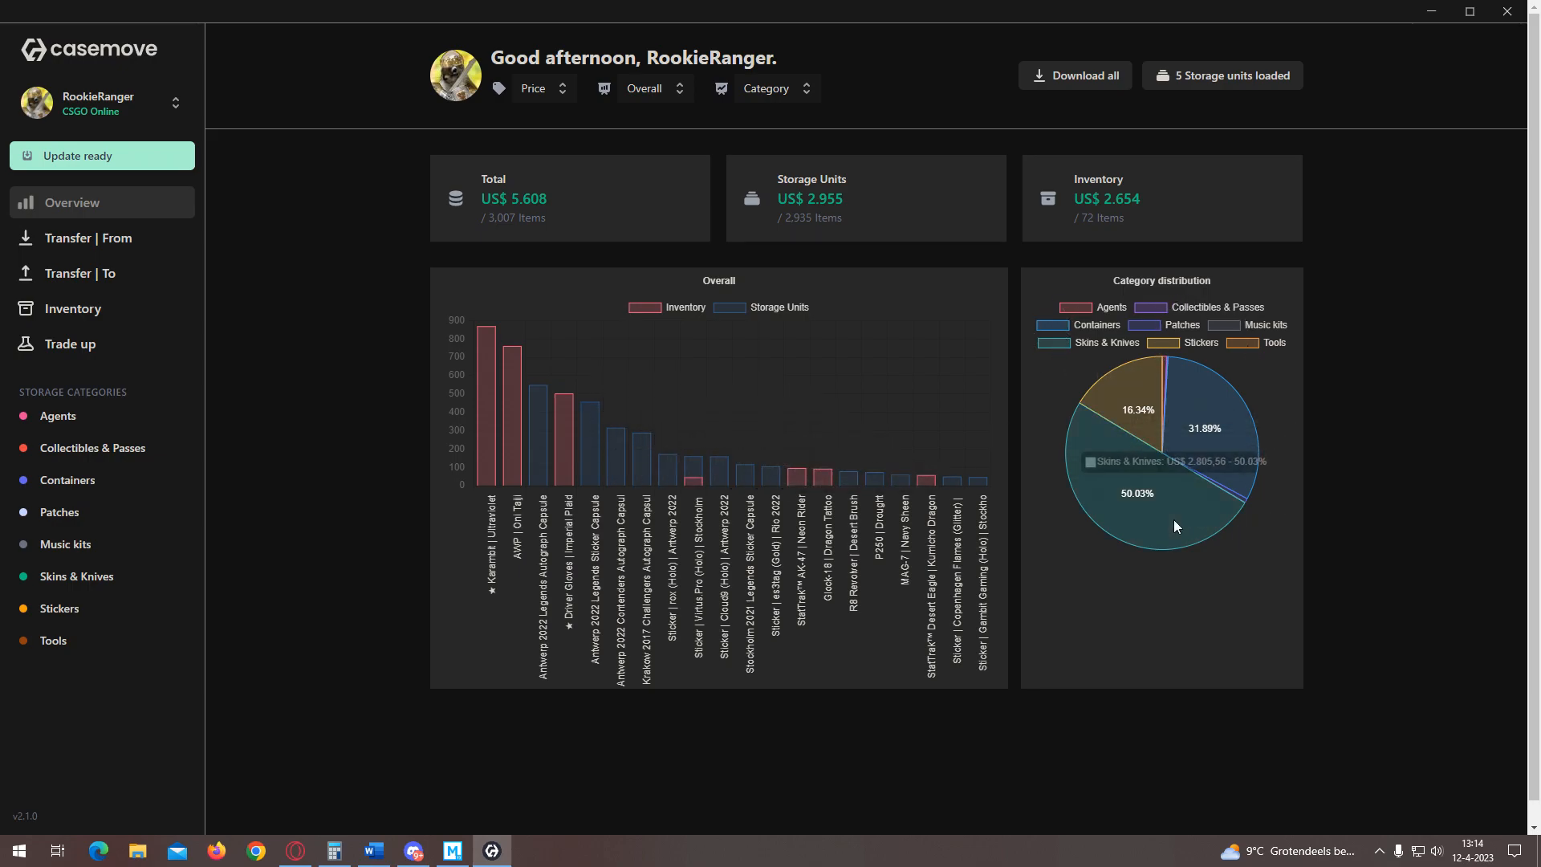
pyautogui.moveTo(915, 275)
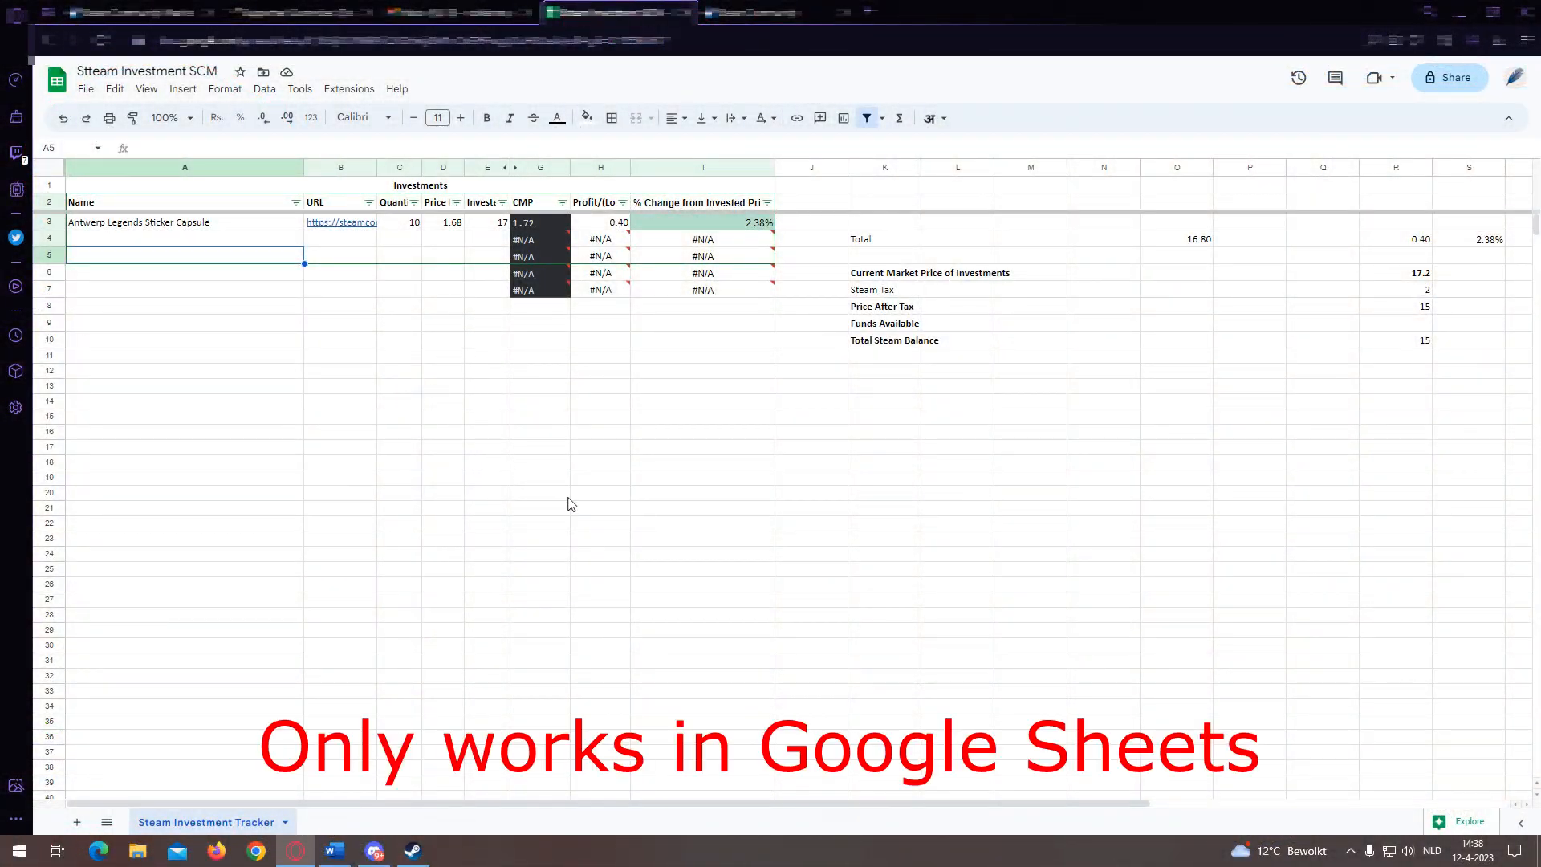
pyautogui.moveTo(580, 472)
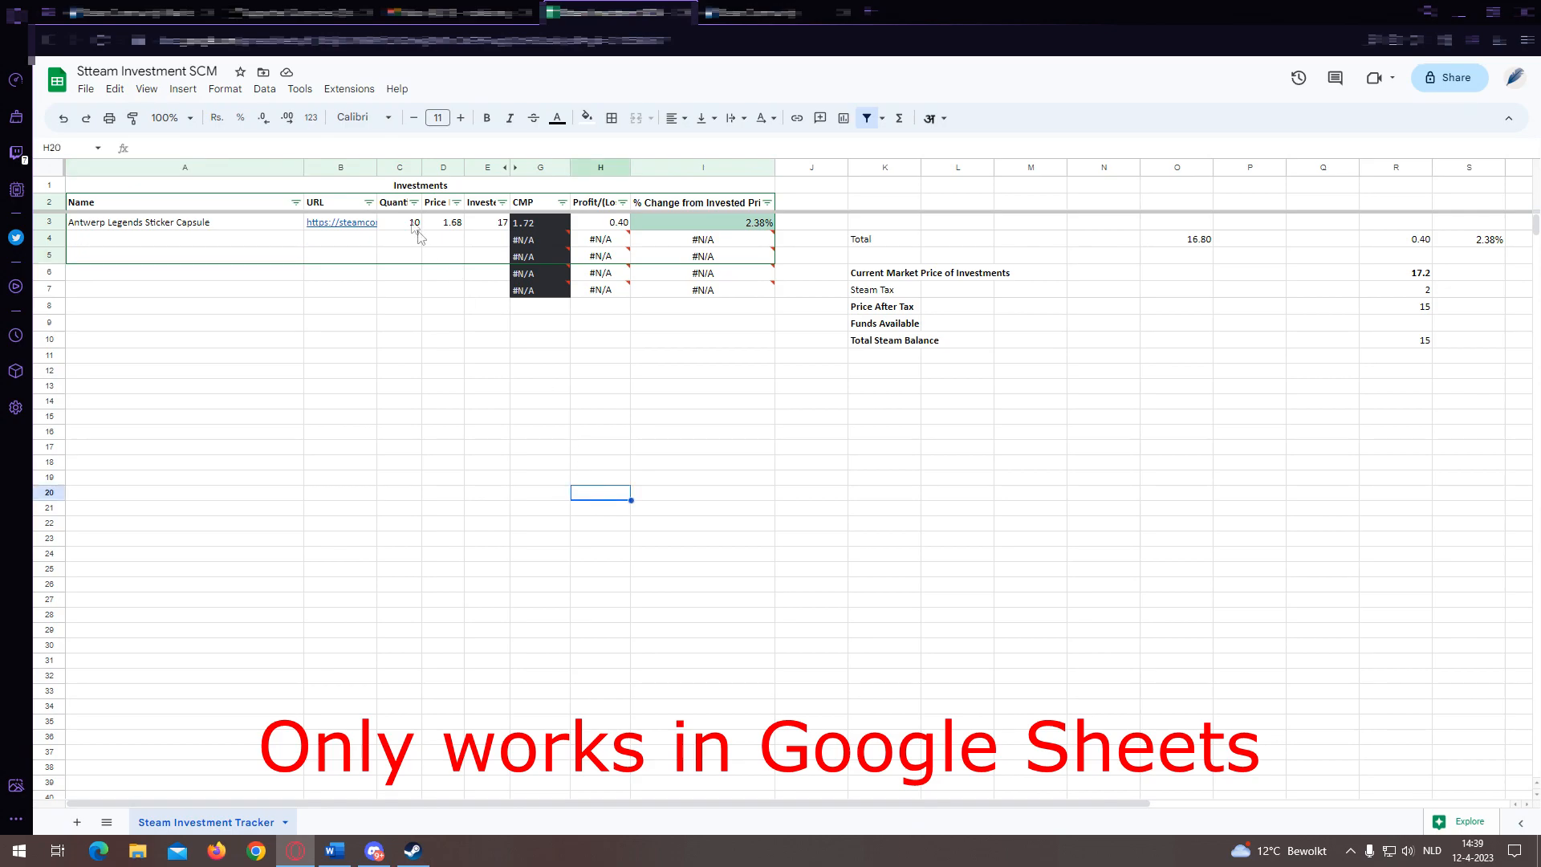
pyautogui.click(183, 222)
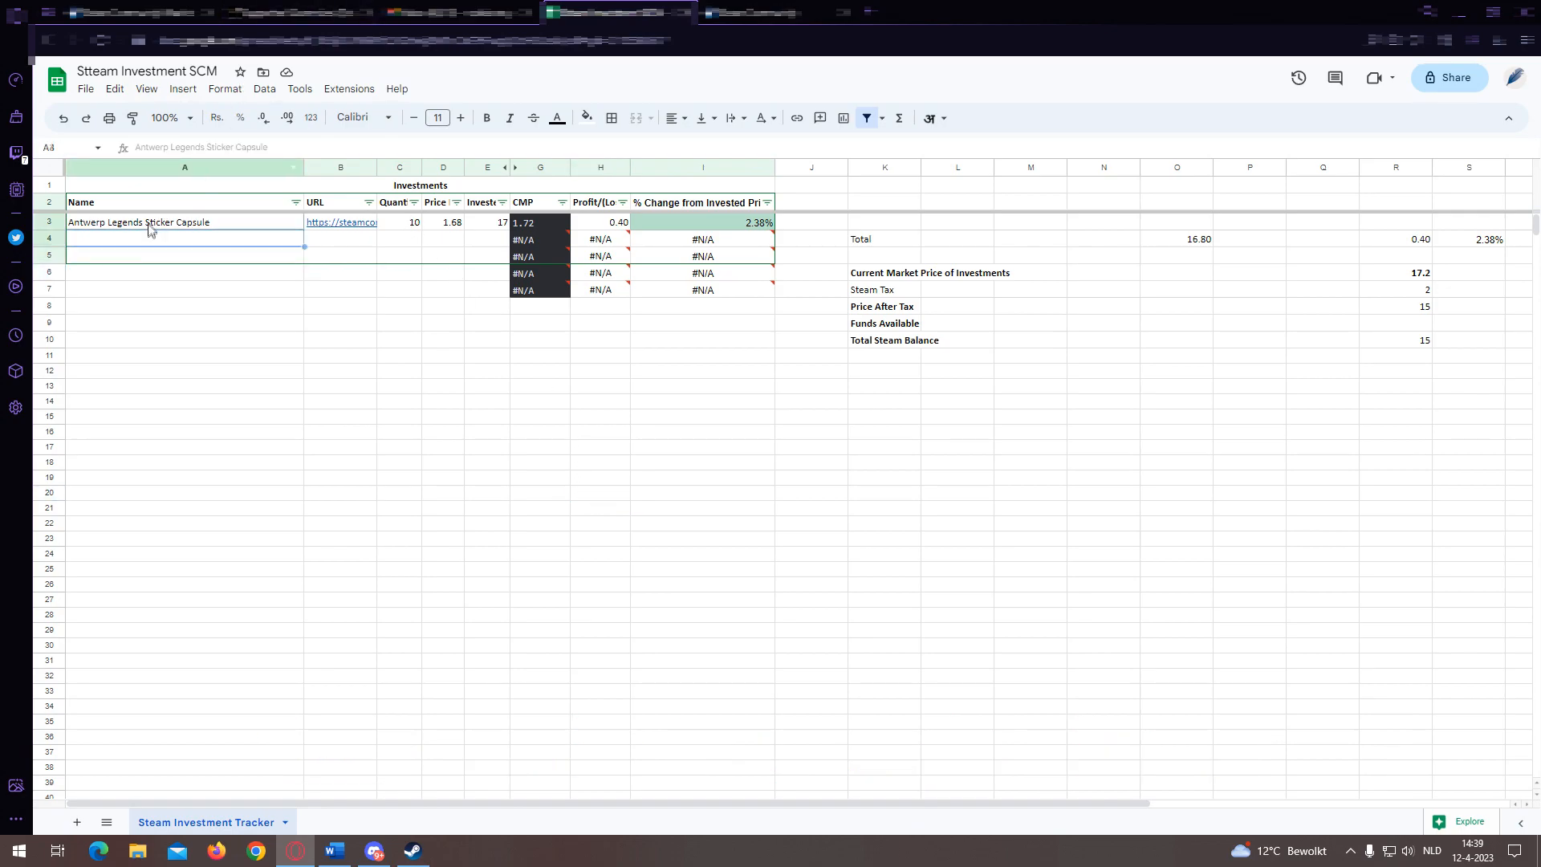
pyautogui.click(183, 221)
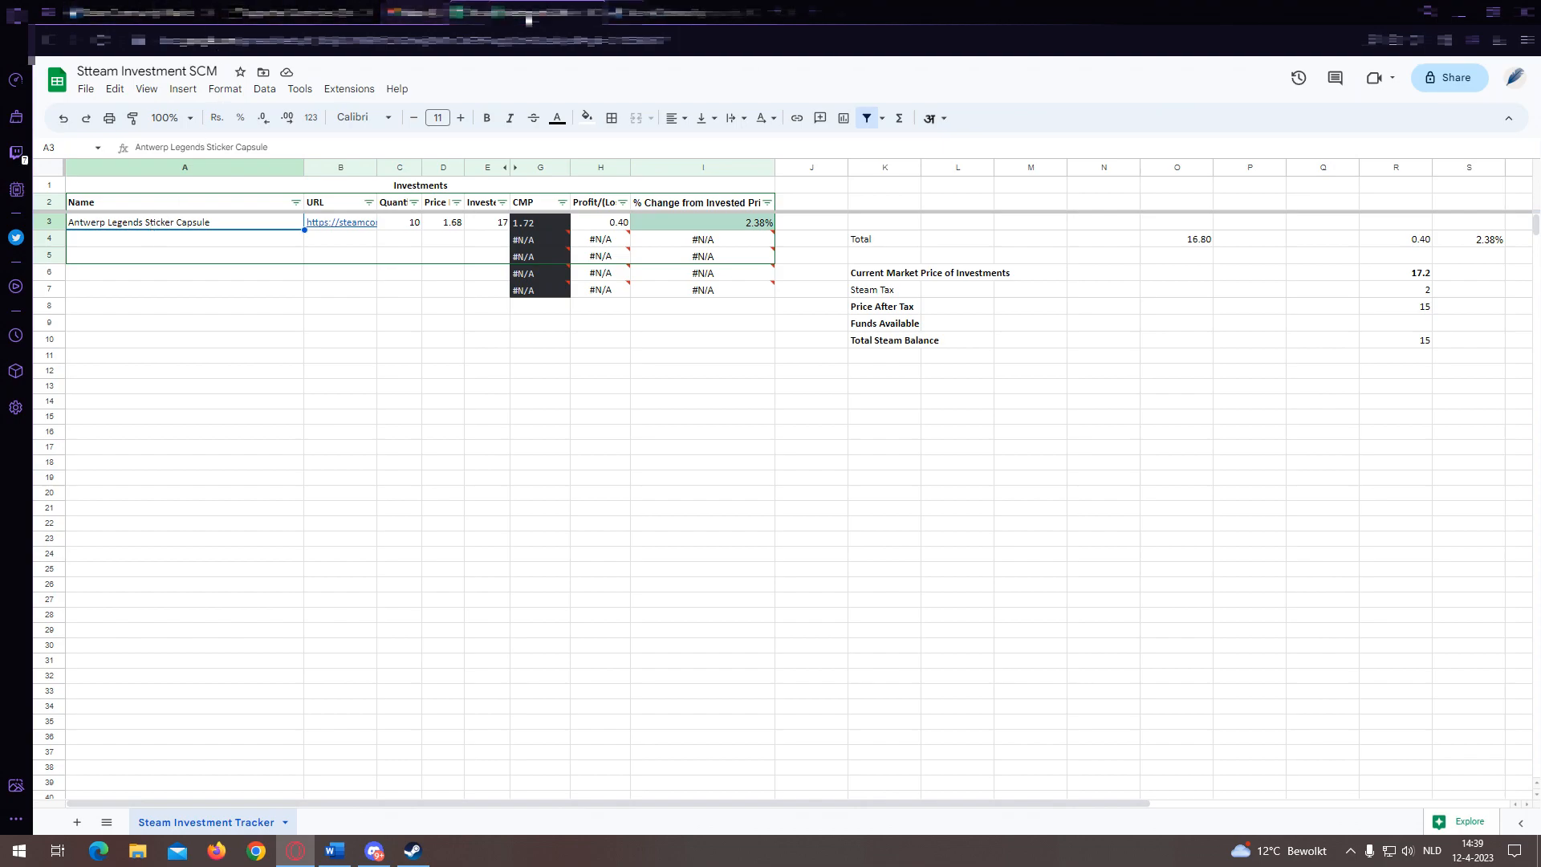
pyautogui.click(339, 221)
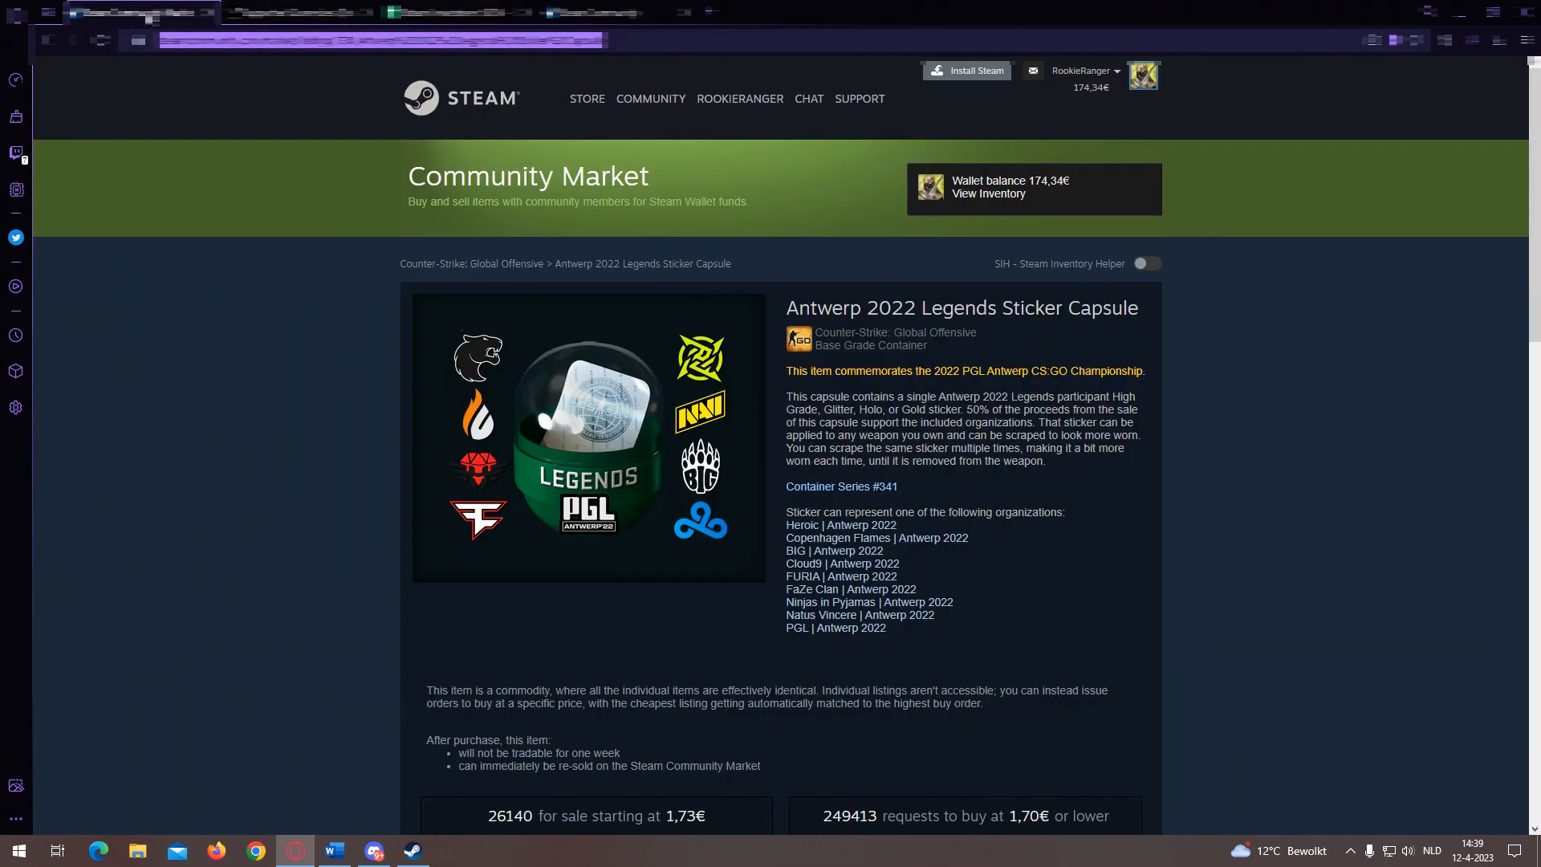
# - Scroll the capsule's market page down to its listings selling from 1,73€
pyautogui.scroll(-3)
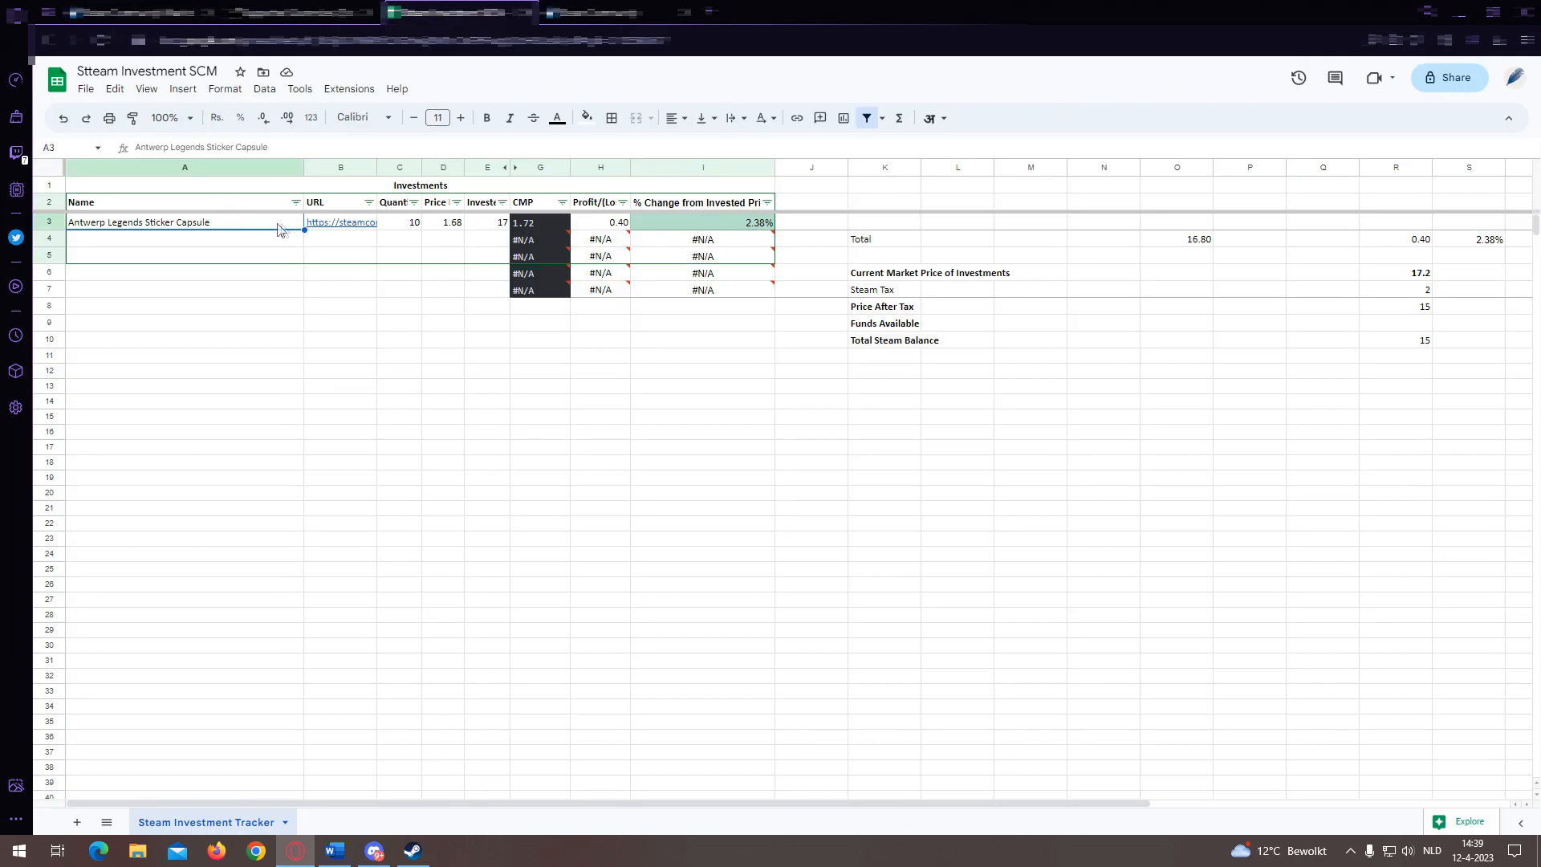
# - Review the market price, percentage change, invested total and profit formulas in G3, I3, O4 and R4
pyautogui.click(340, 220)
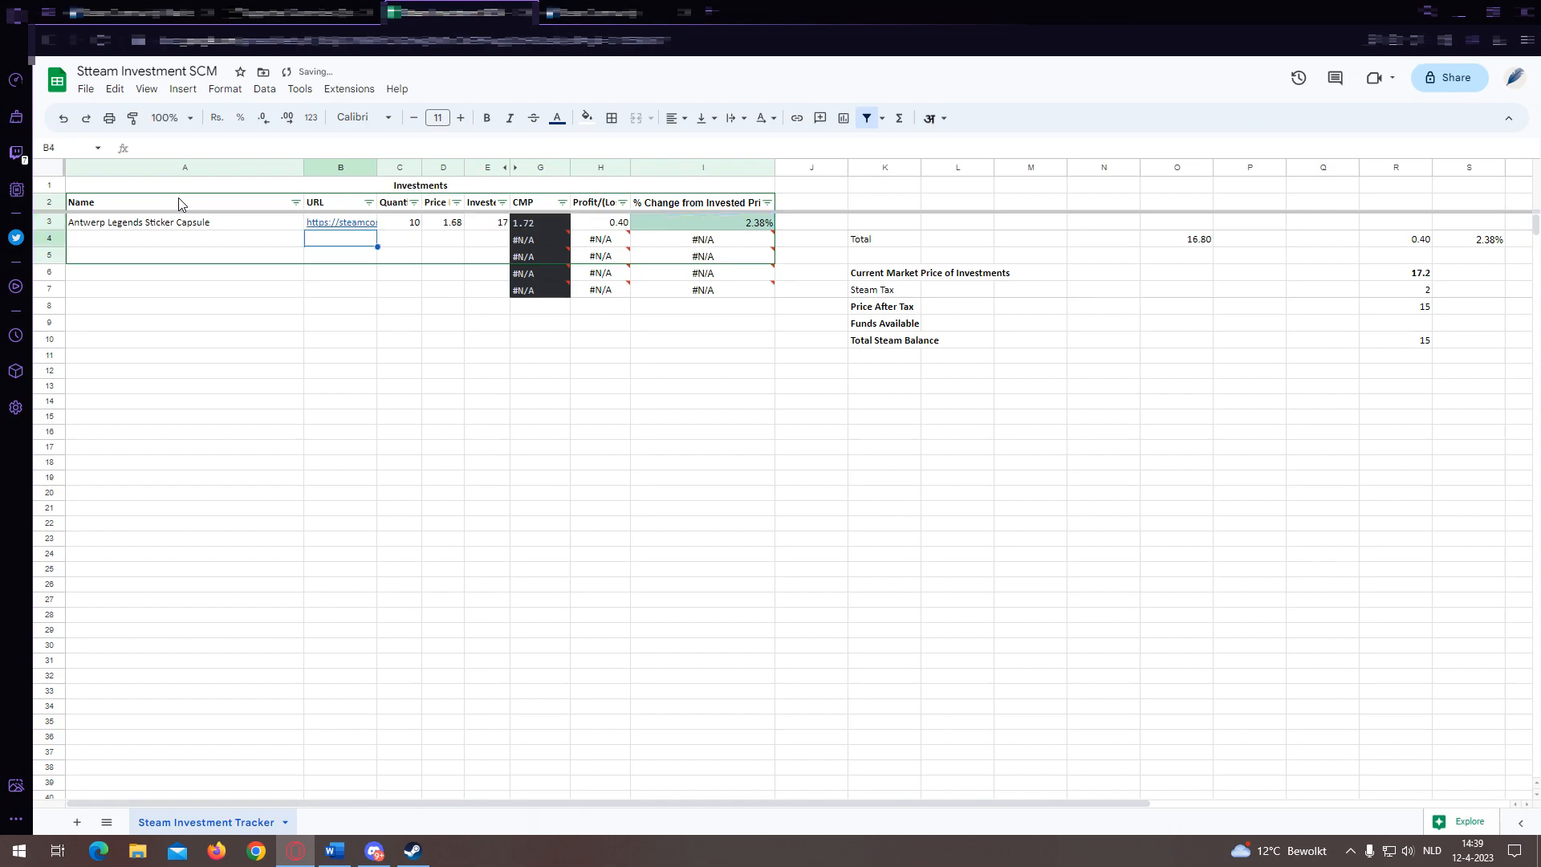
pyautogui.click(539, 222)
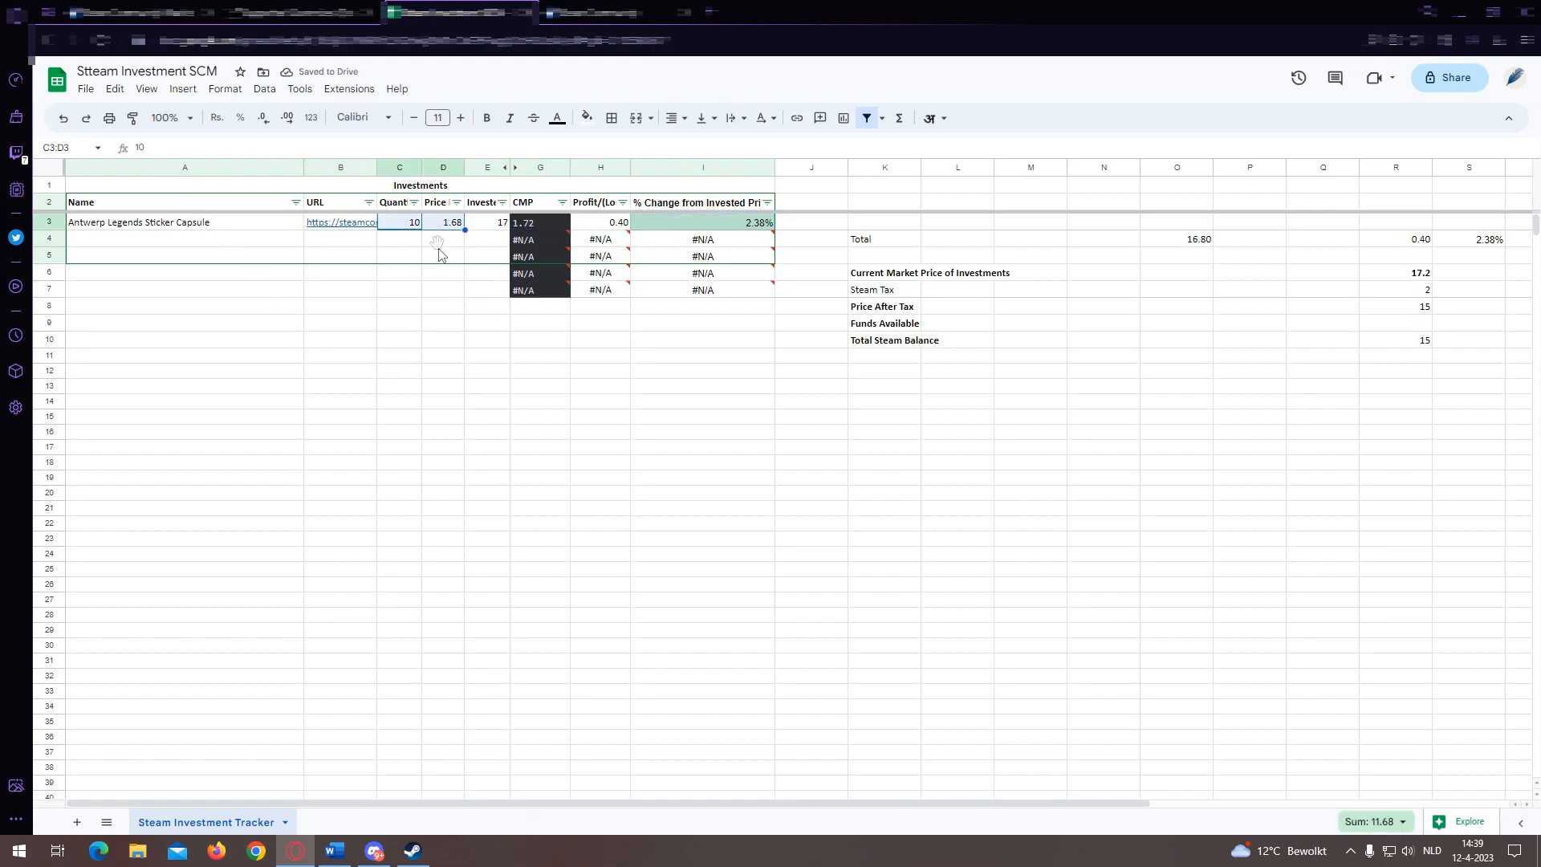
pyautogui.click(540, 222)
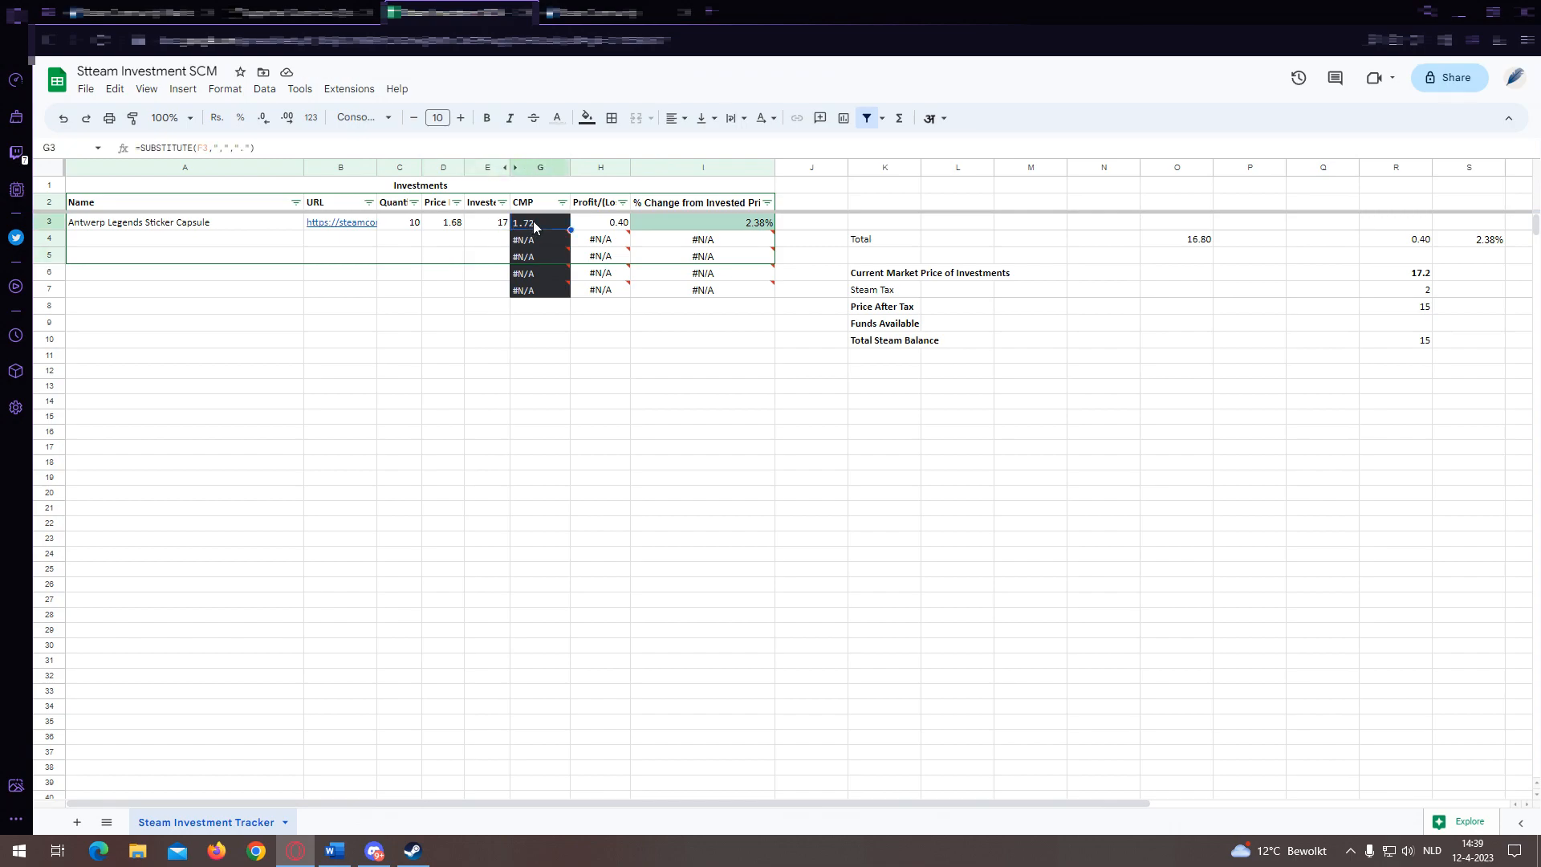
pyautogui.click(701, 222)
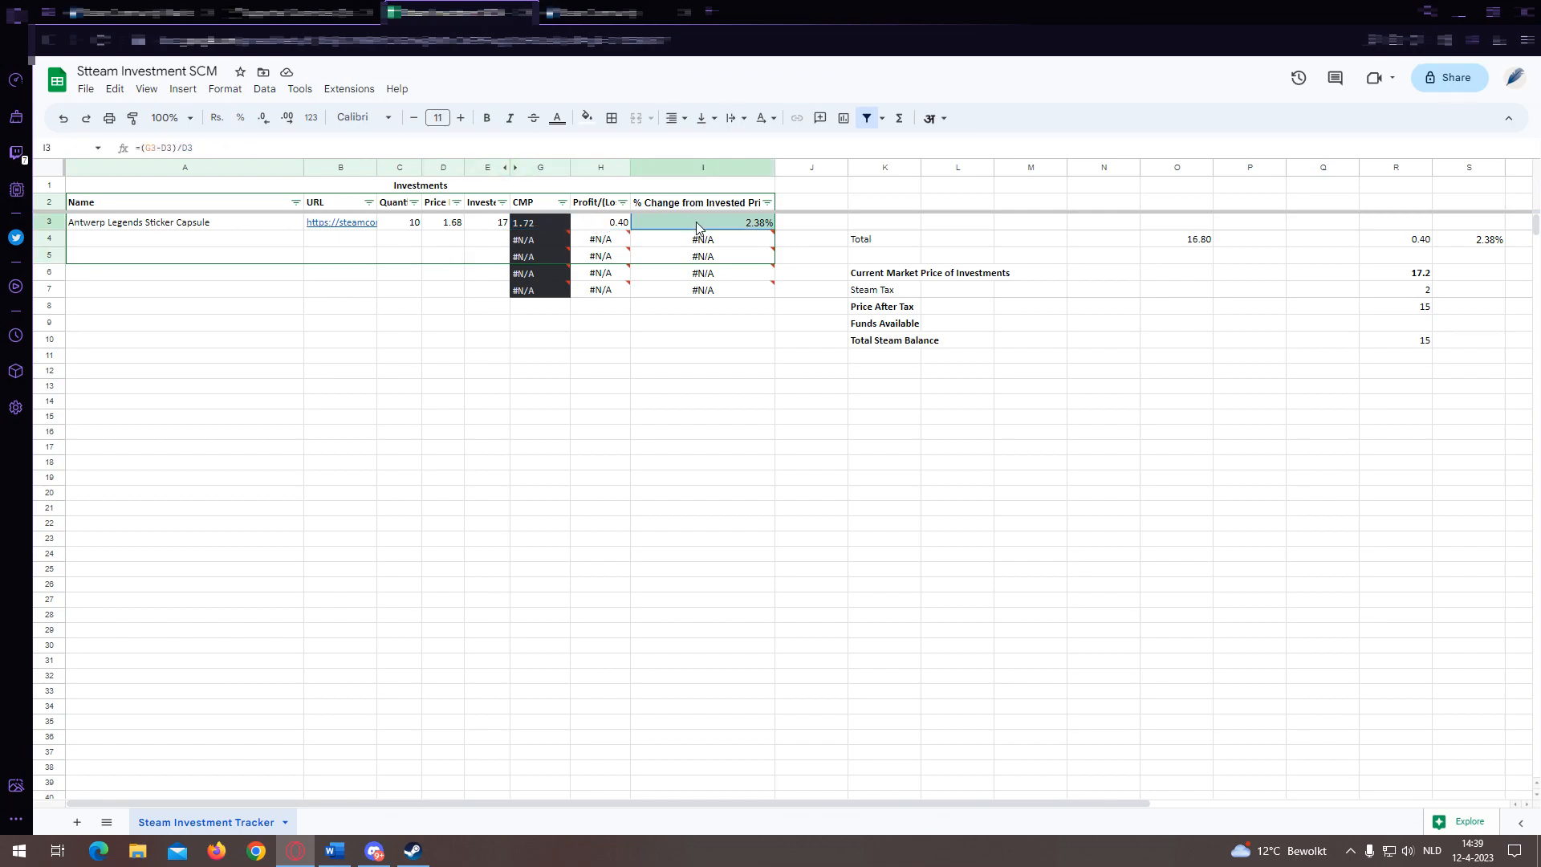
pyautogui.click(1031, 255)
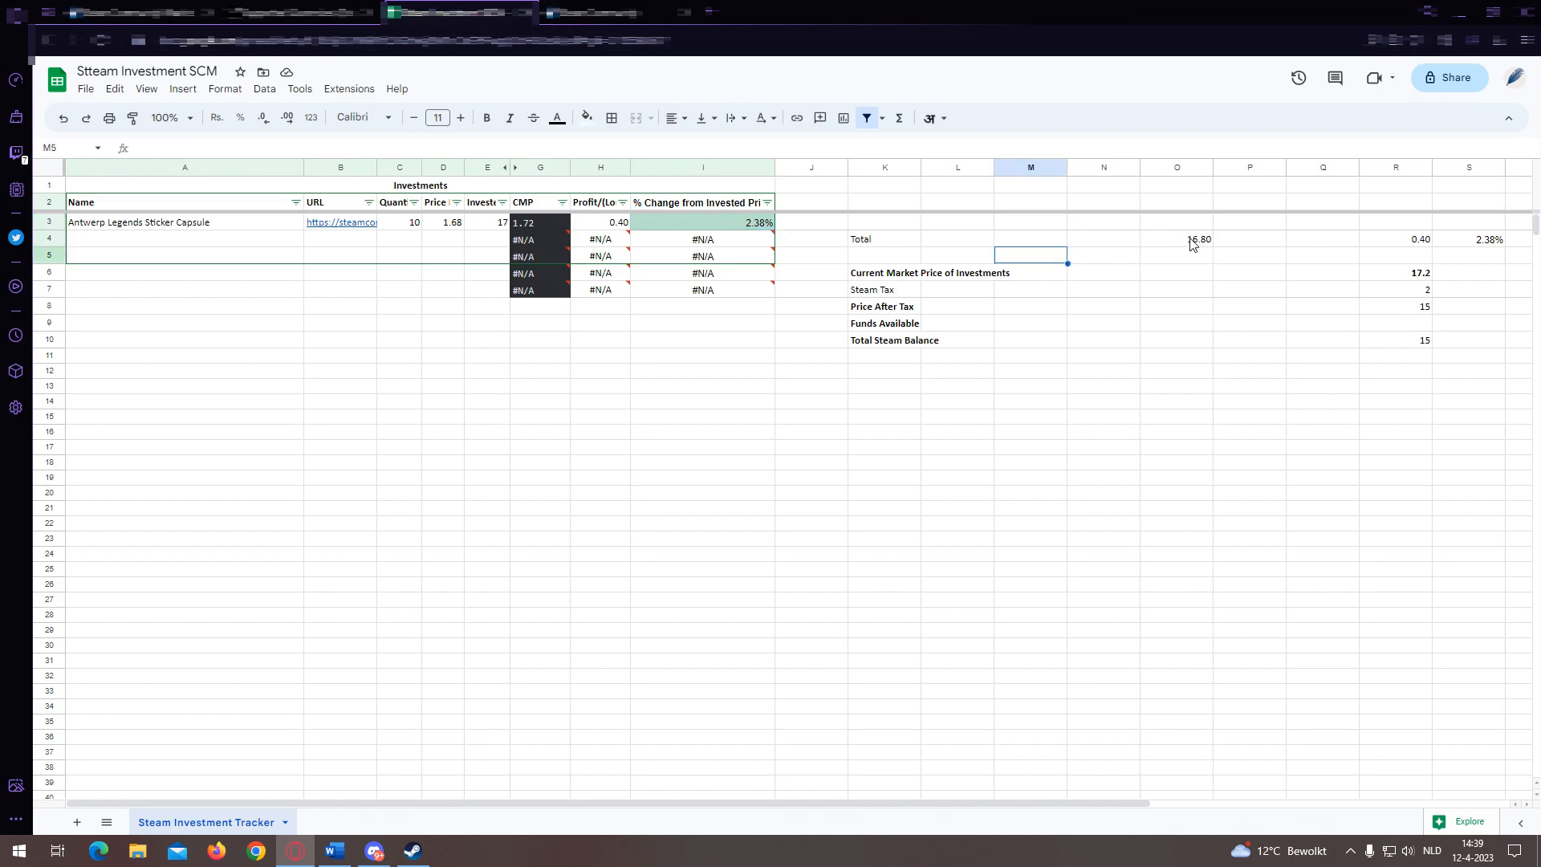
pyautogui.click(1177, 239)
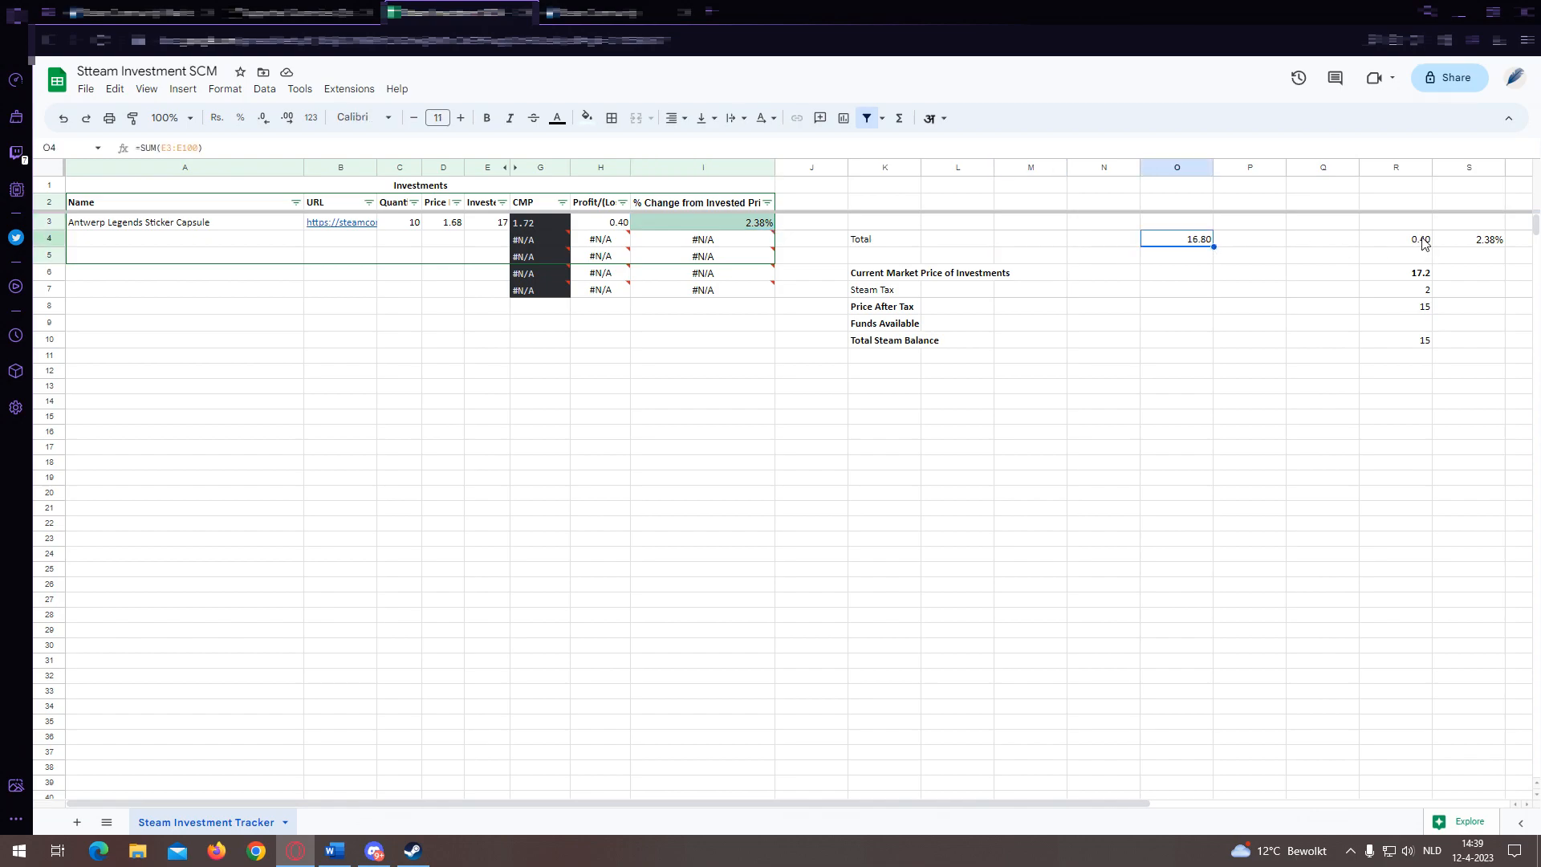
pyautogui.click(1395, 385)
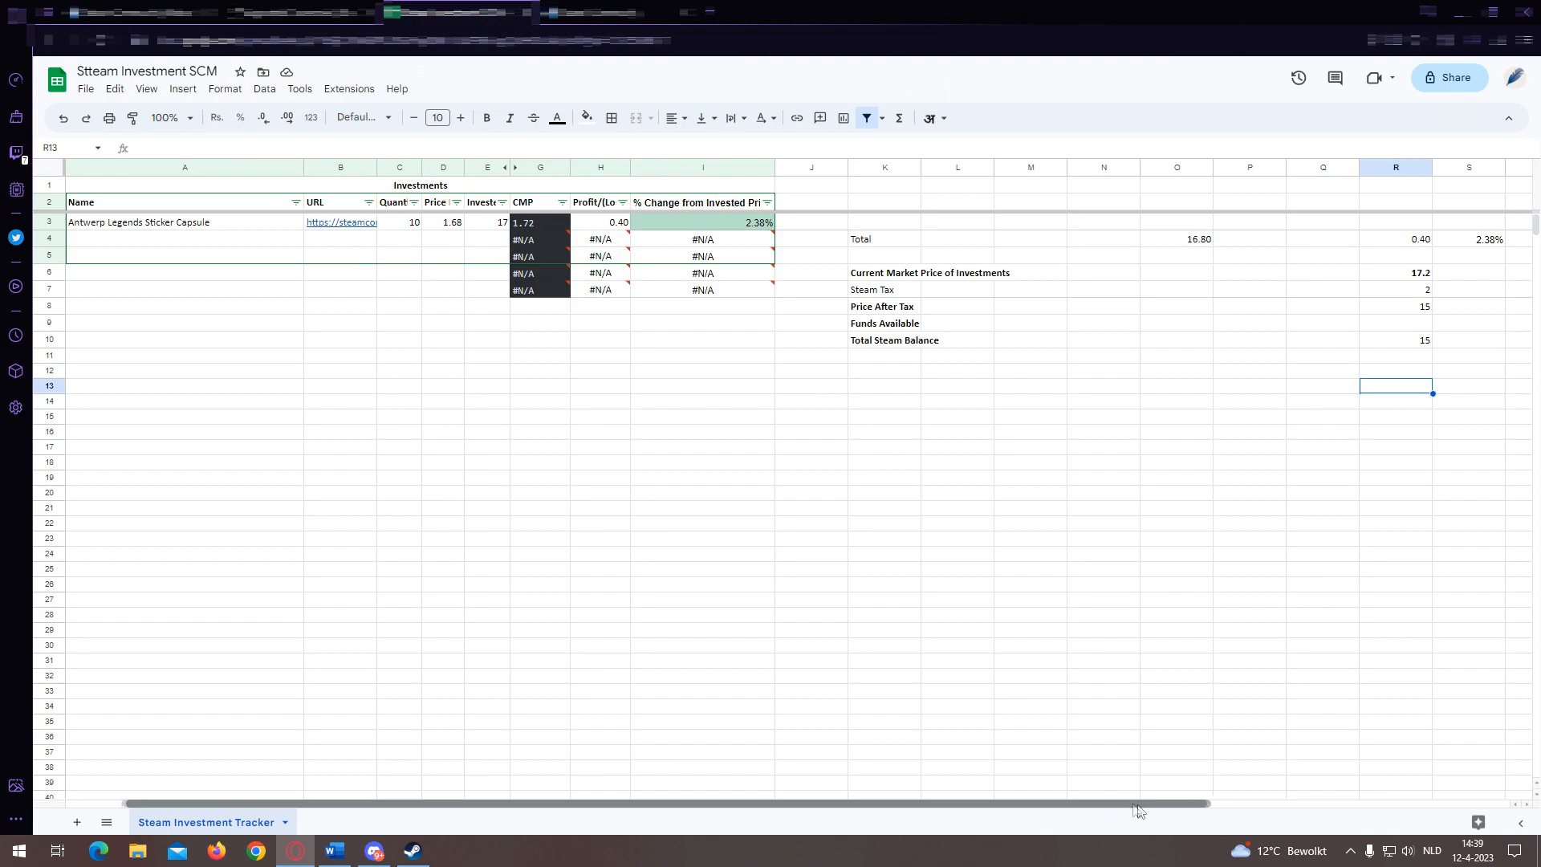
# - Follow the link stored in column Z to the Steamworks ECurrency documentation
pyautogui.hscroll(3)
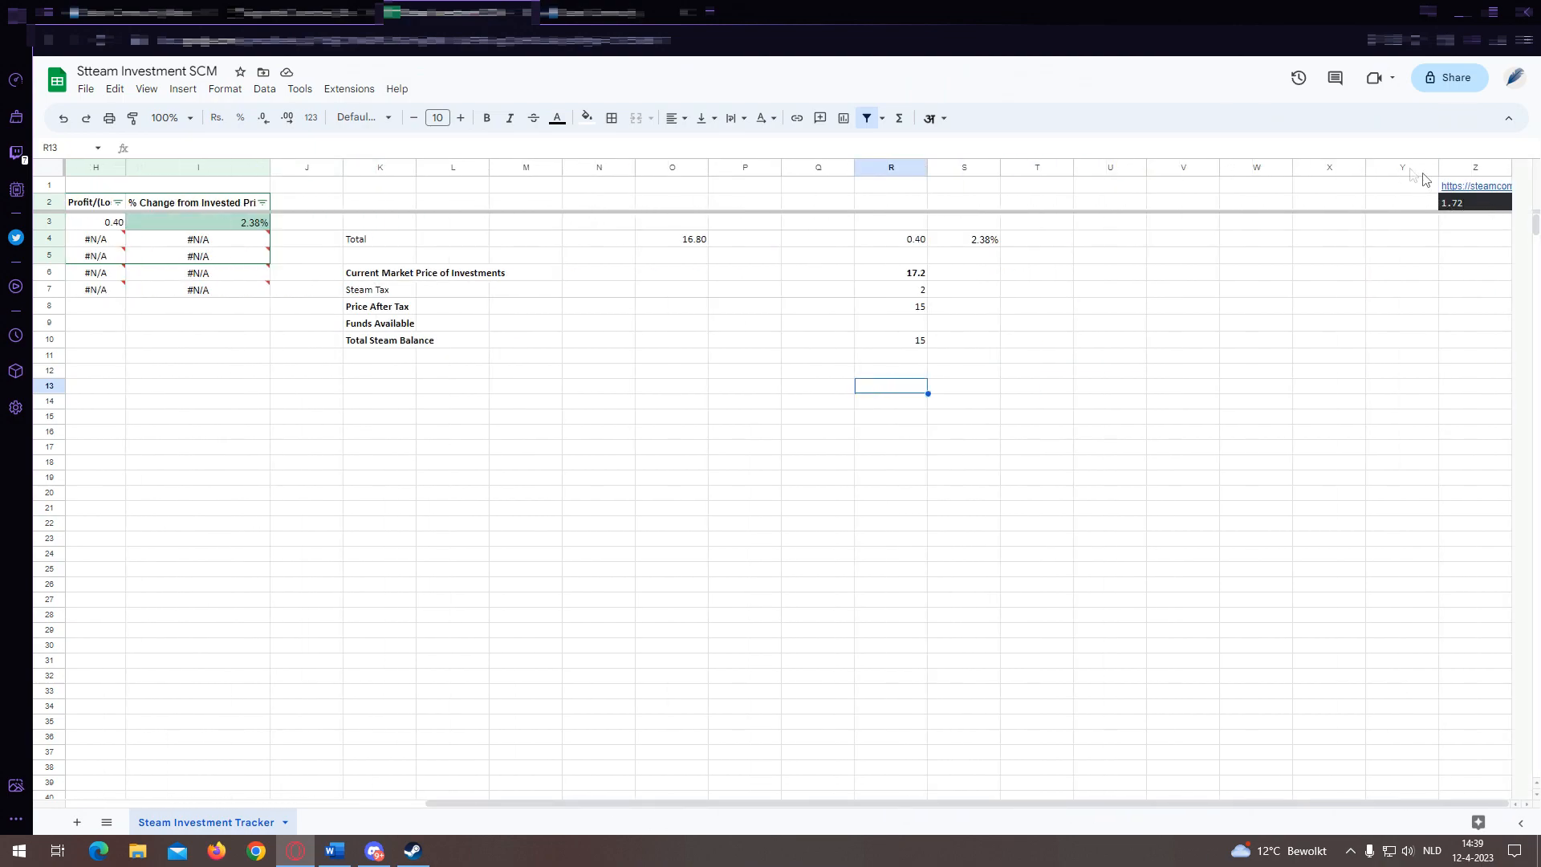
pyautogui.click(1474, 184)
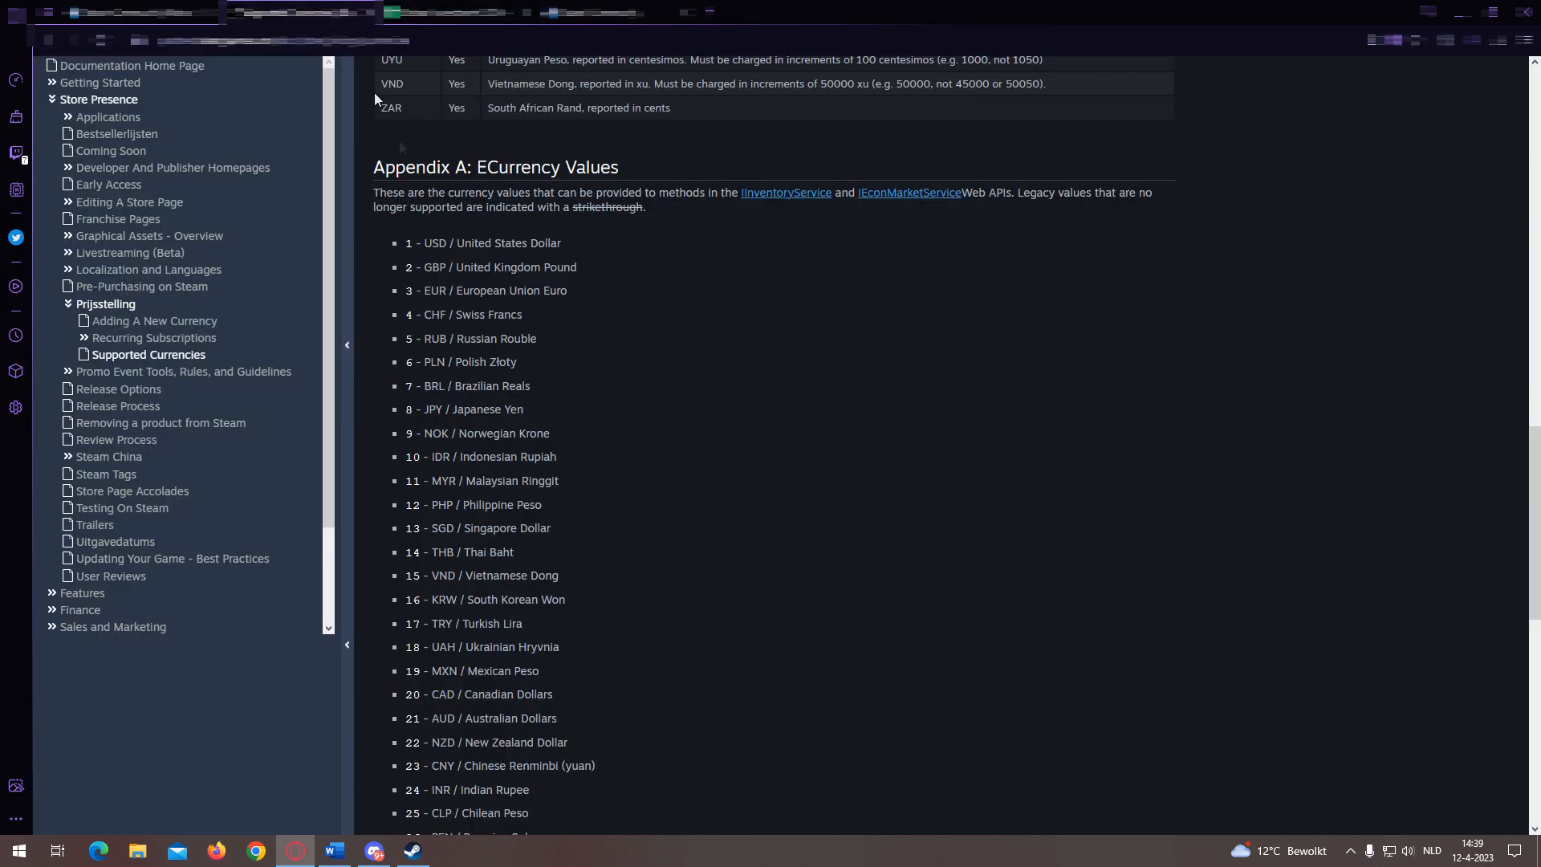
# - Pick out the '3 - EUR / European Union Euro' entry and return to the tracker sheet
pyautogui.doubleClick(496, 165)
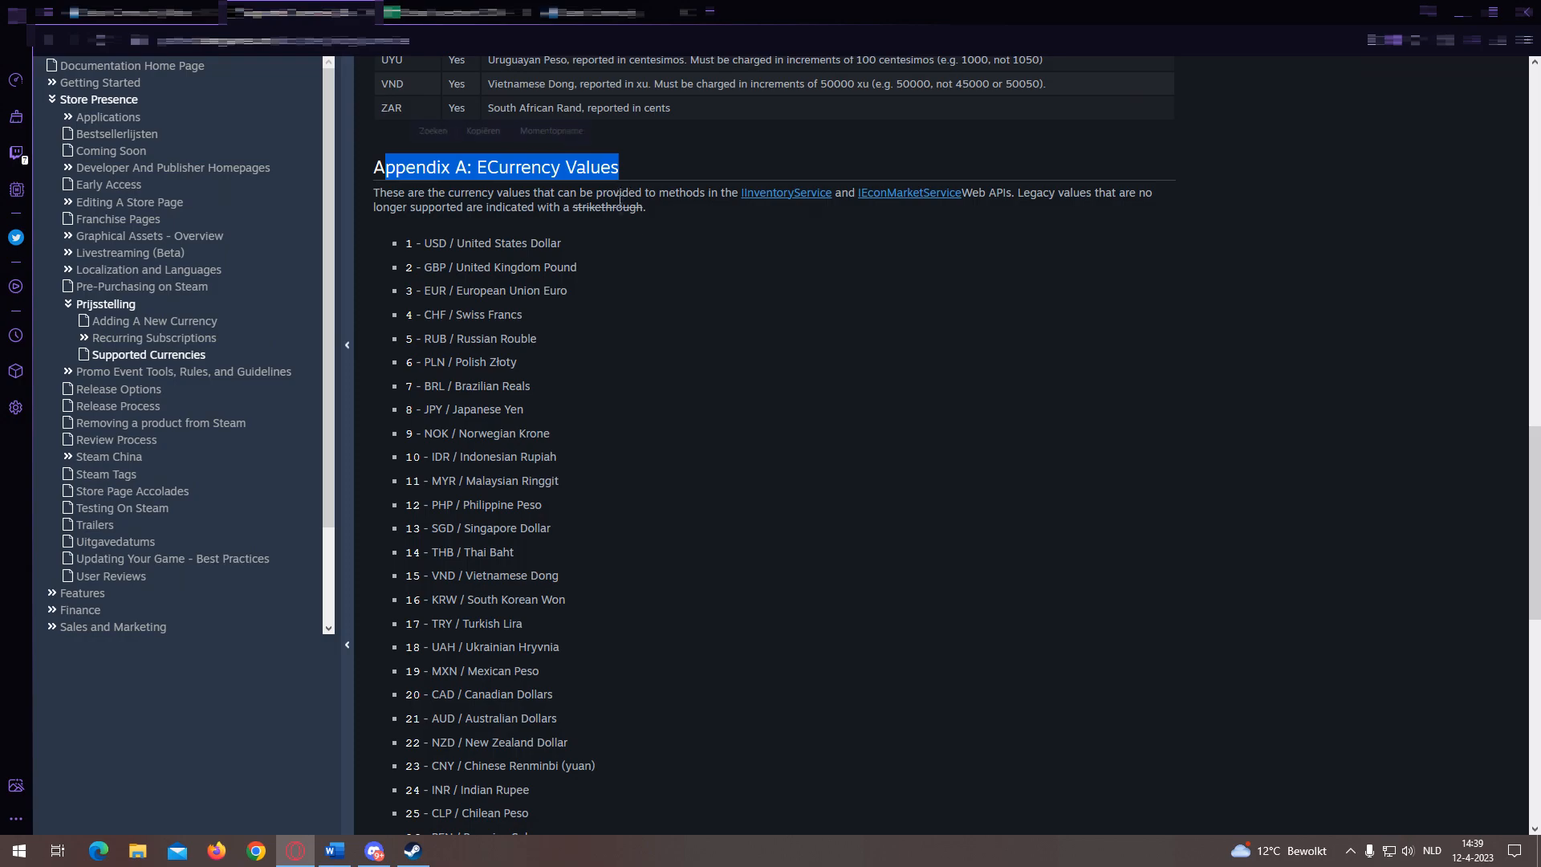
pyautogui.doubleClick(486, 291)
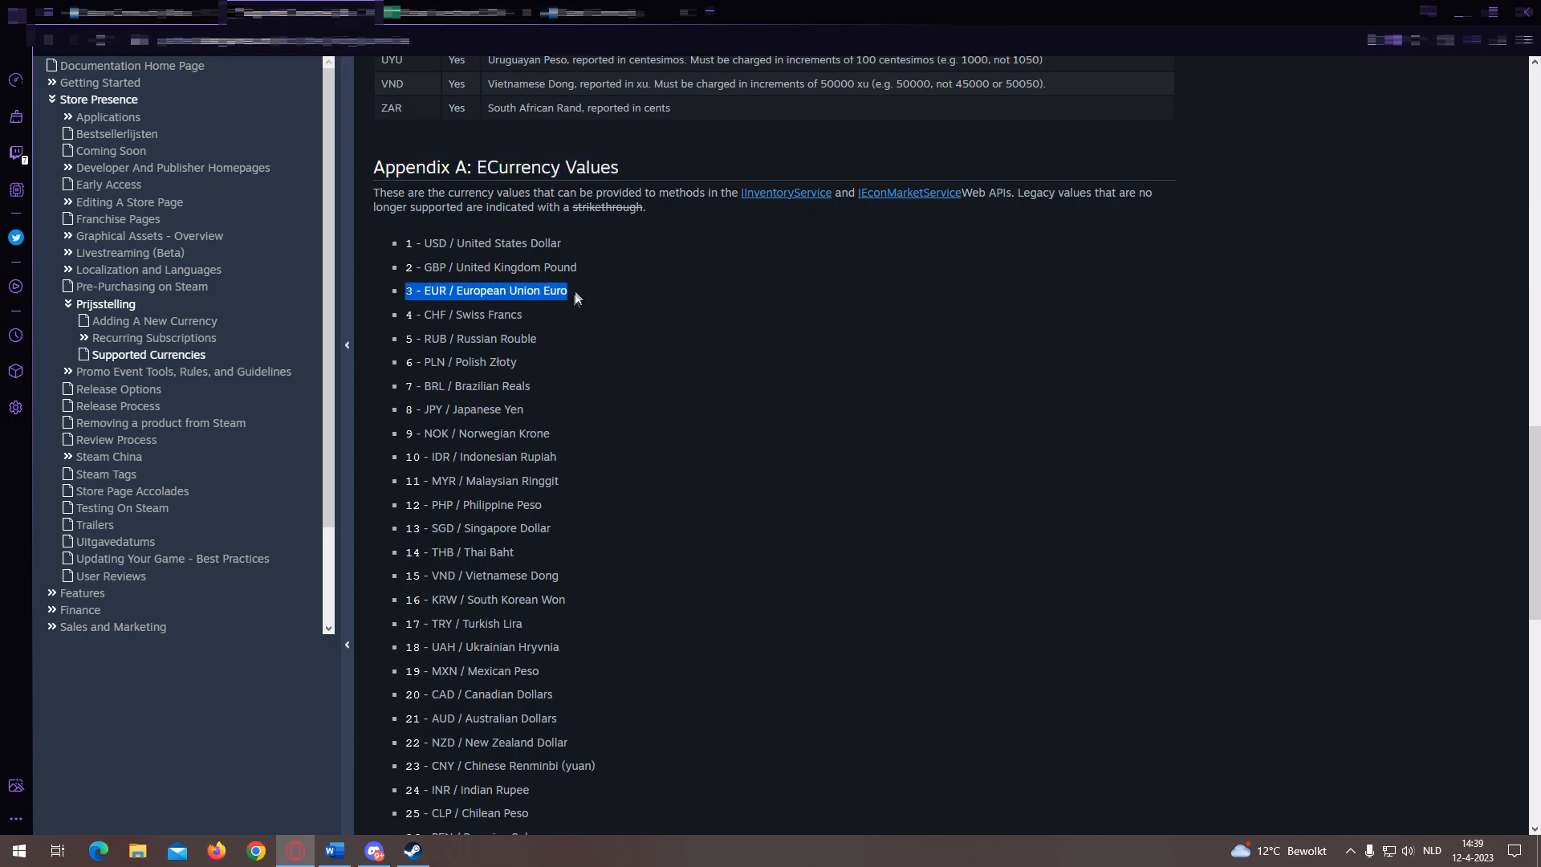
pyautogui.click(290, 851)
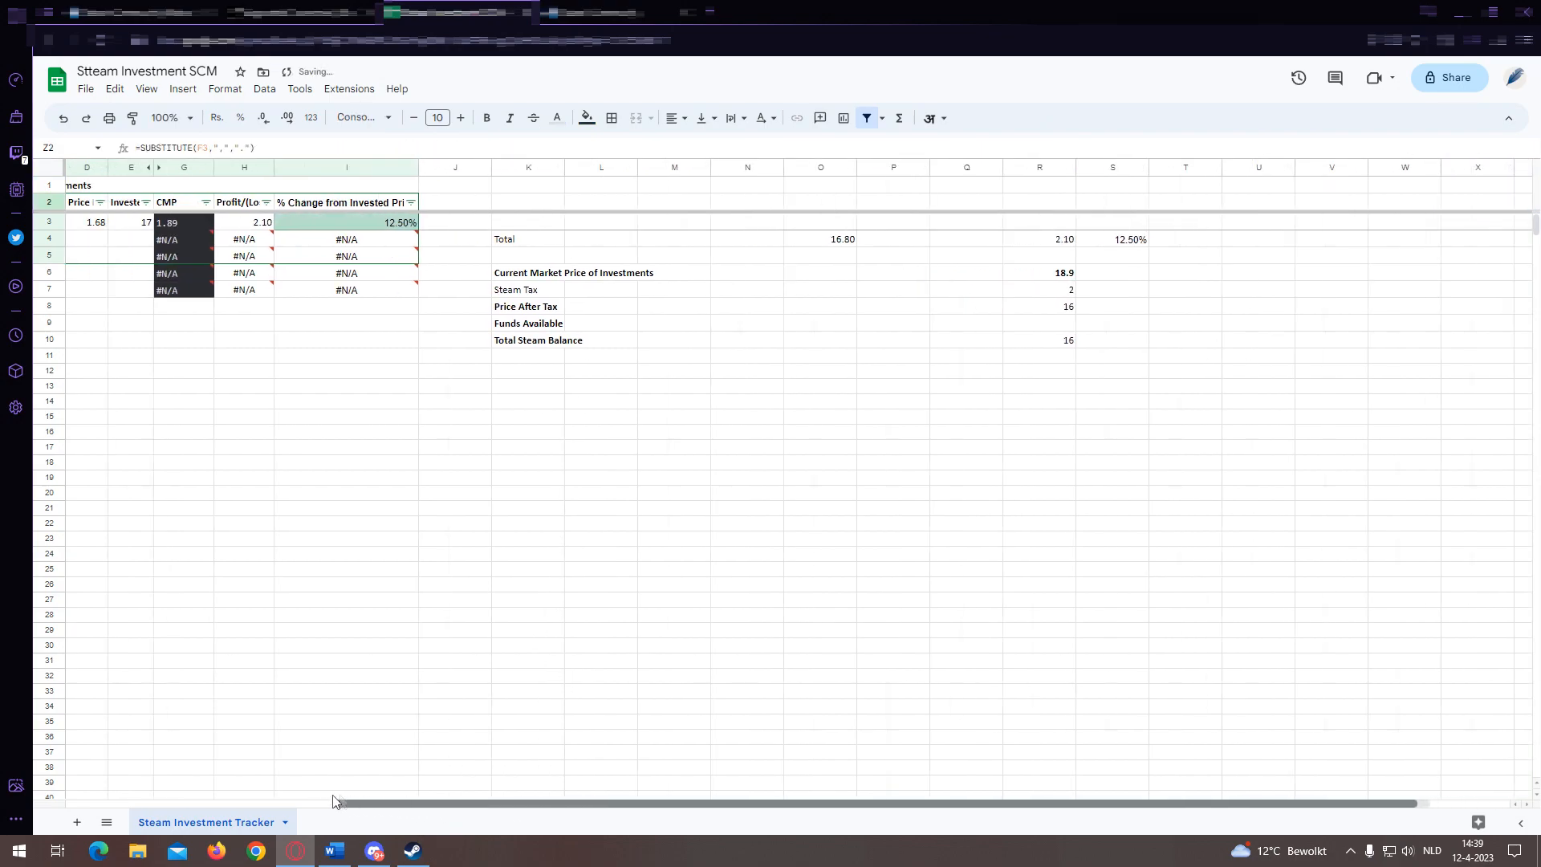
# - Adjust the price URL in column Z and reveal helper column F, giving a CMP of 1.74
pyautogui.hscroll(3)
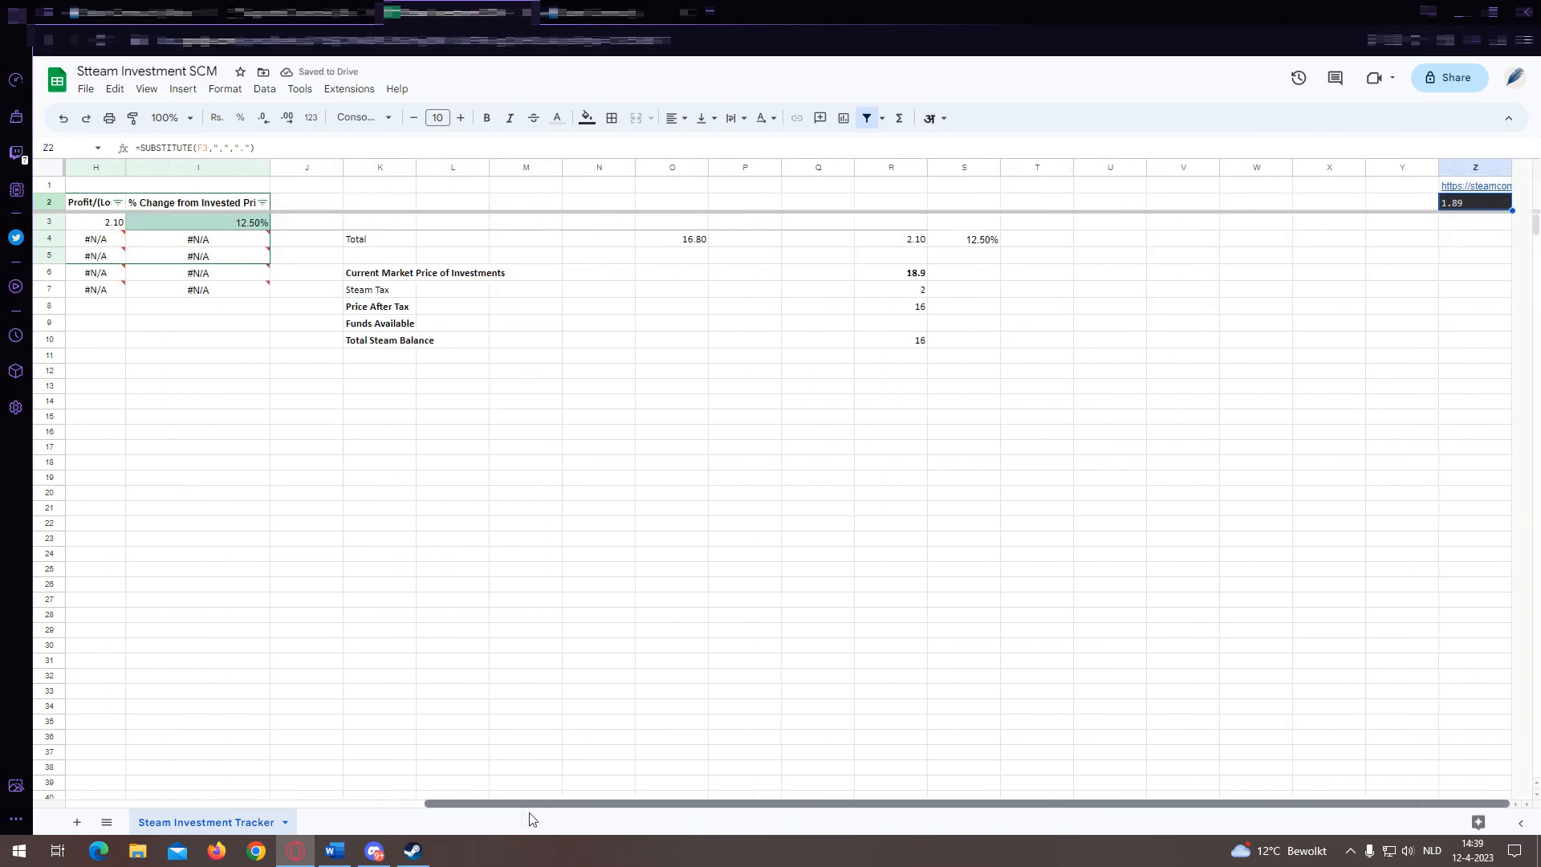
pyautogui.click(1474, 185)
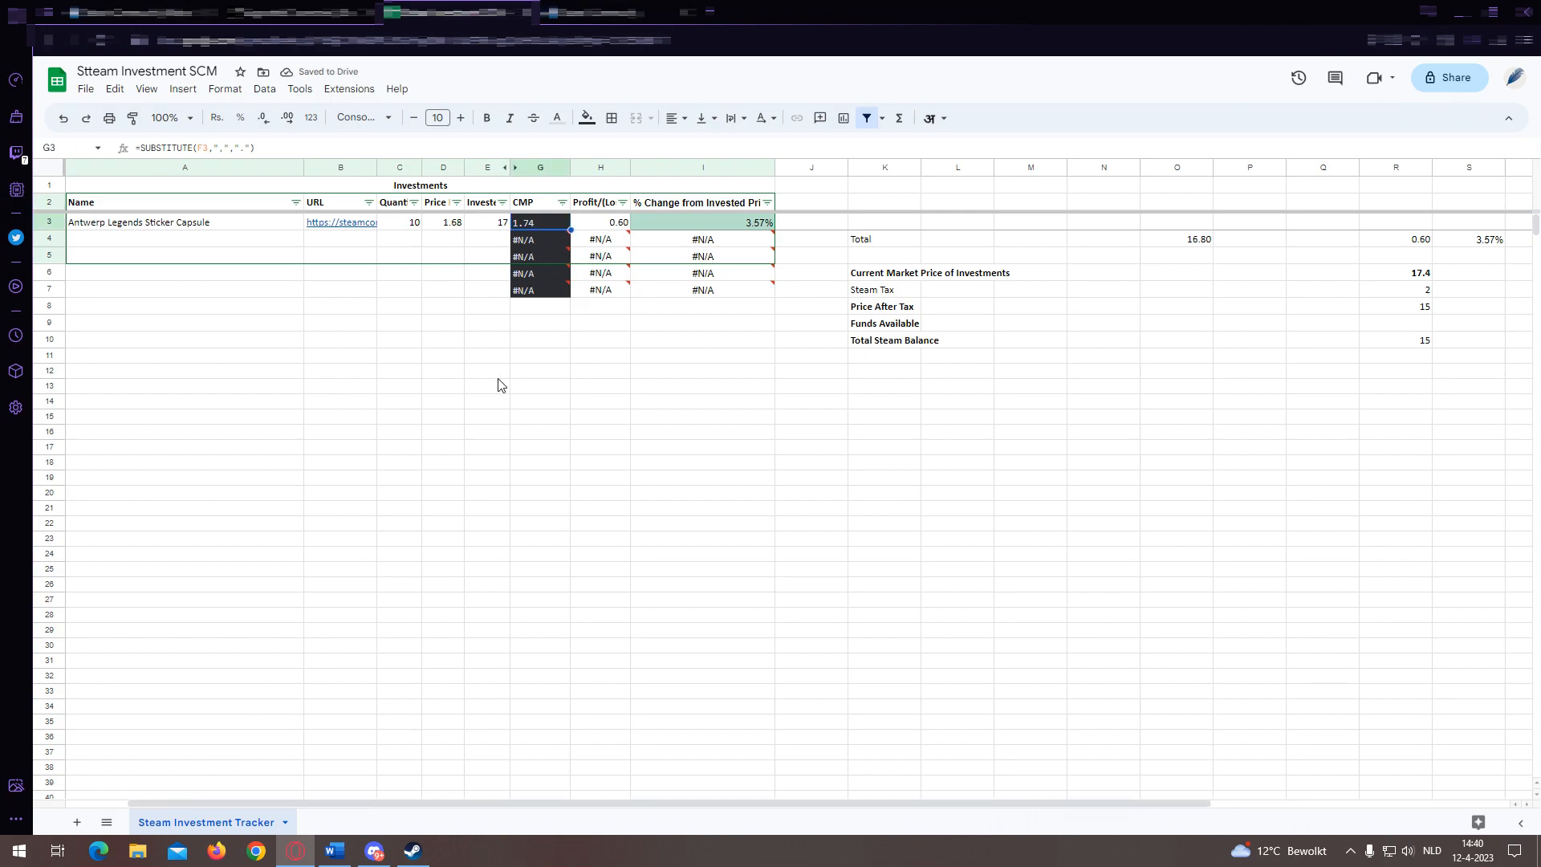
pyautogui.click(488, 371)
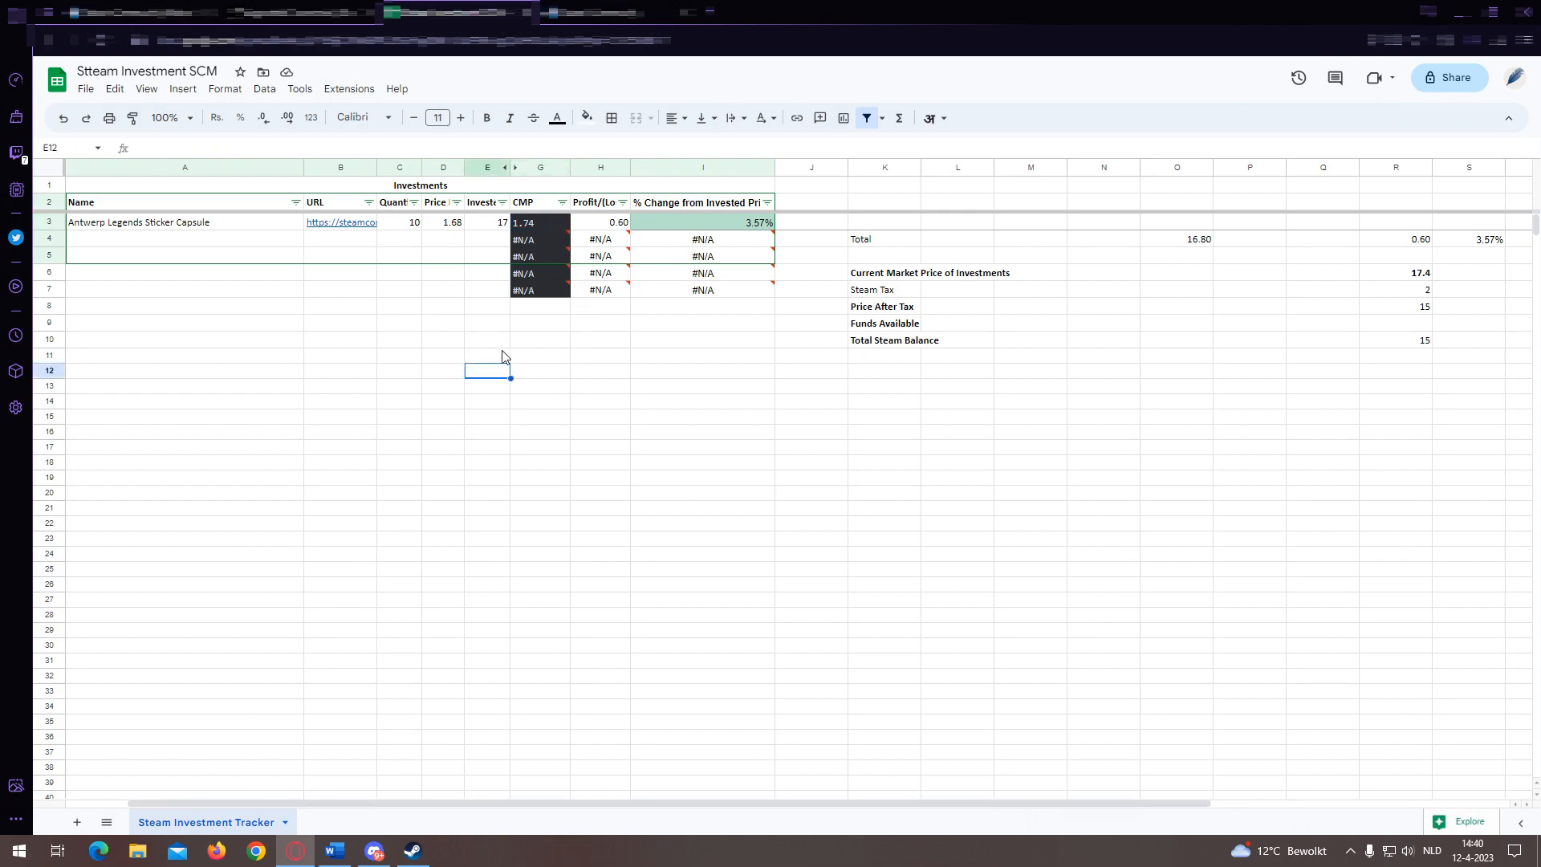
pyautogui.click(185, 287)
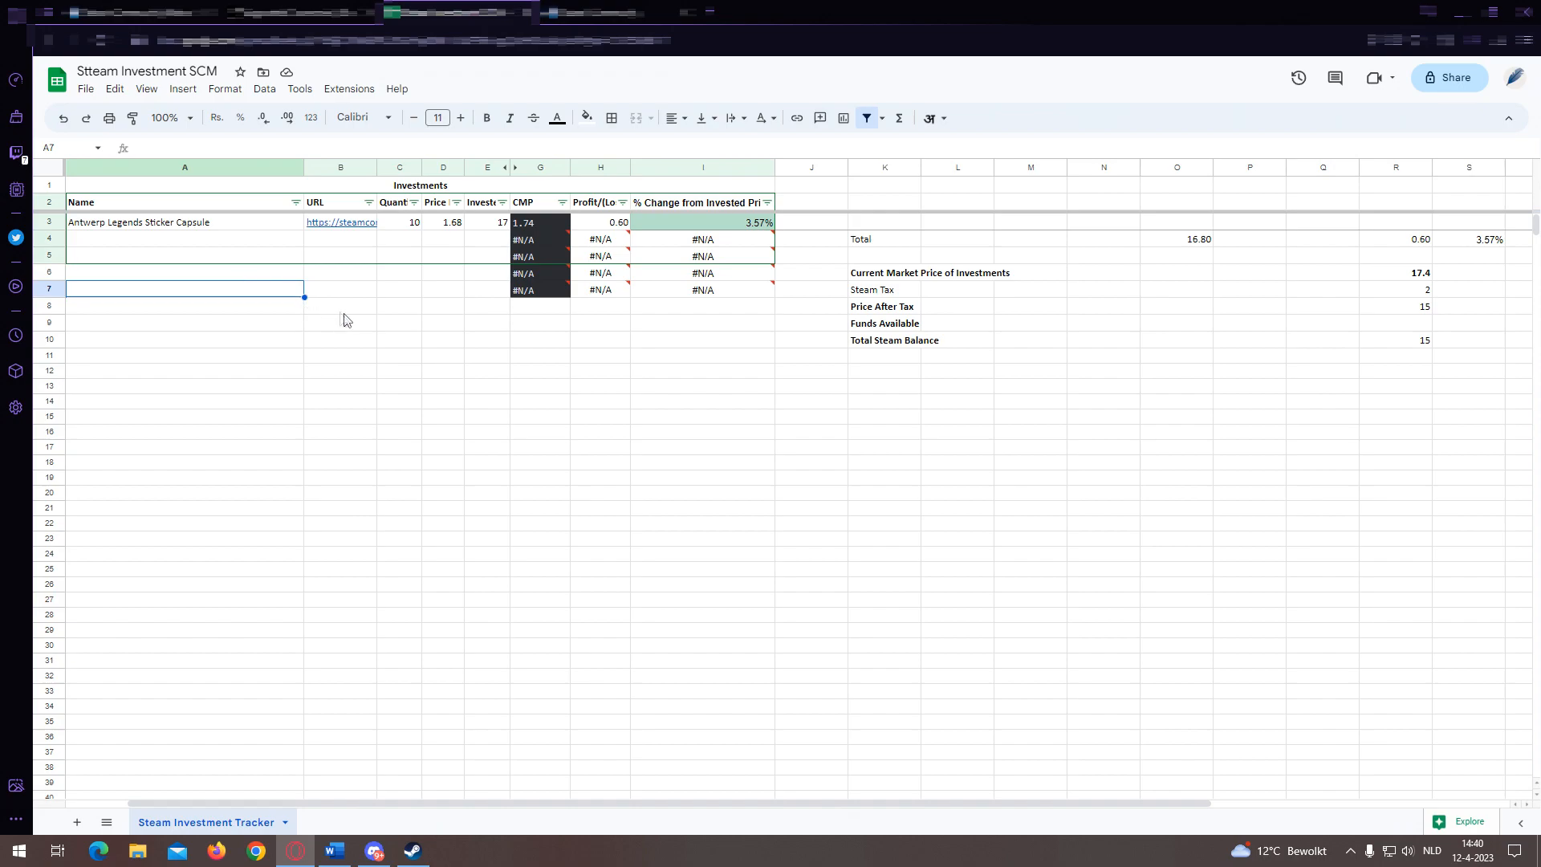
pyautogui.click(340, 305)
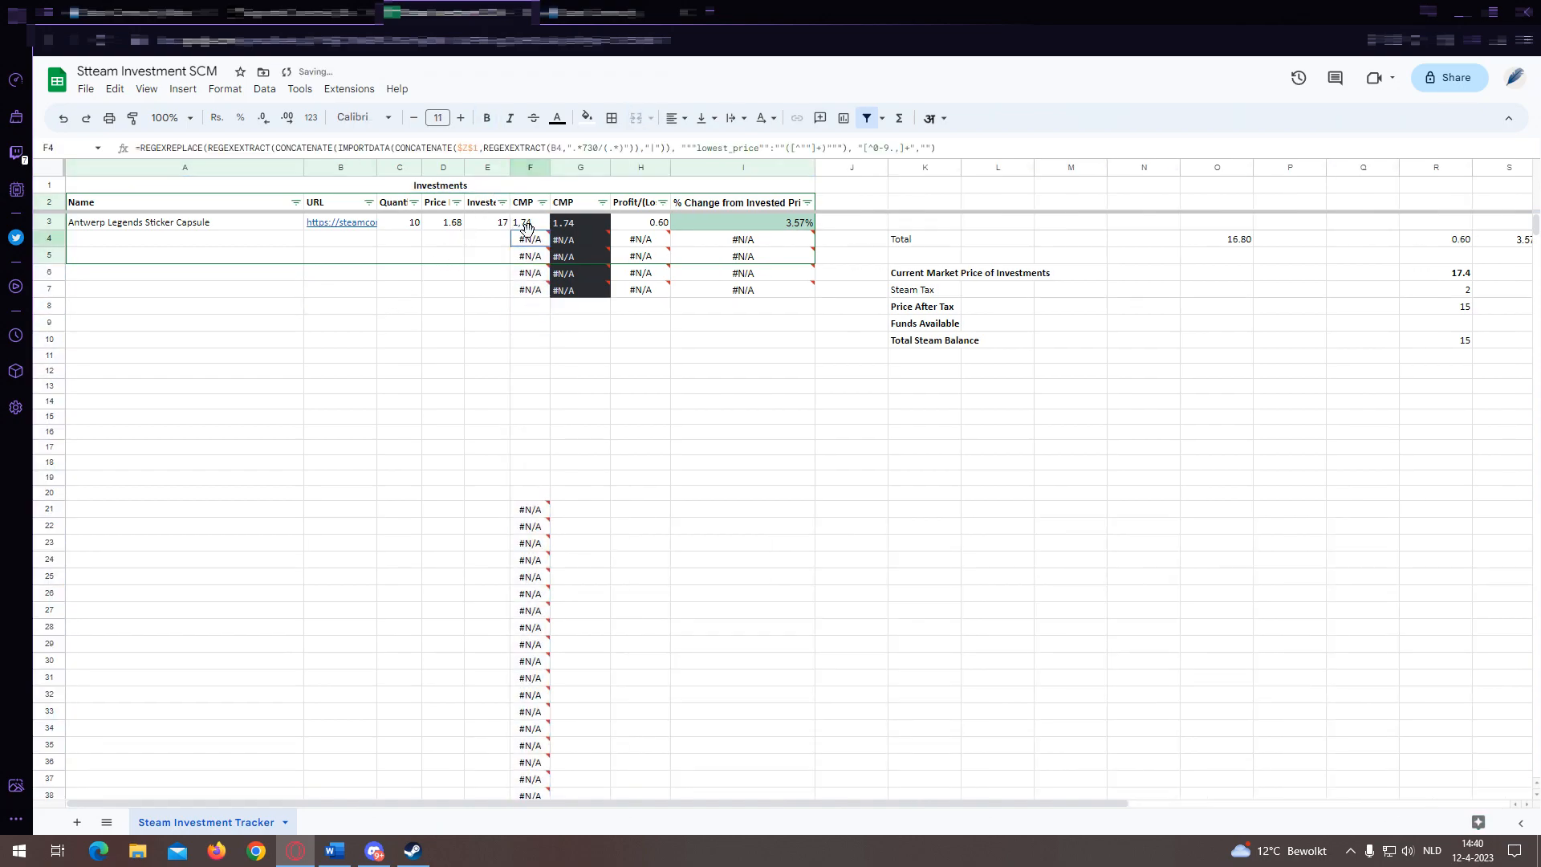
pyautogui.moveTo(564, 221)
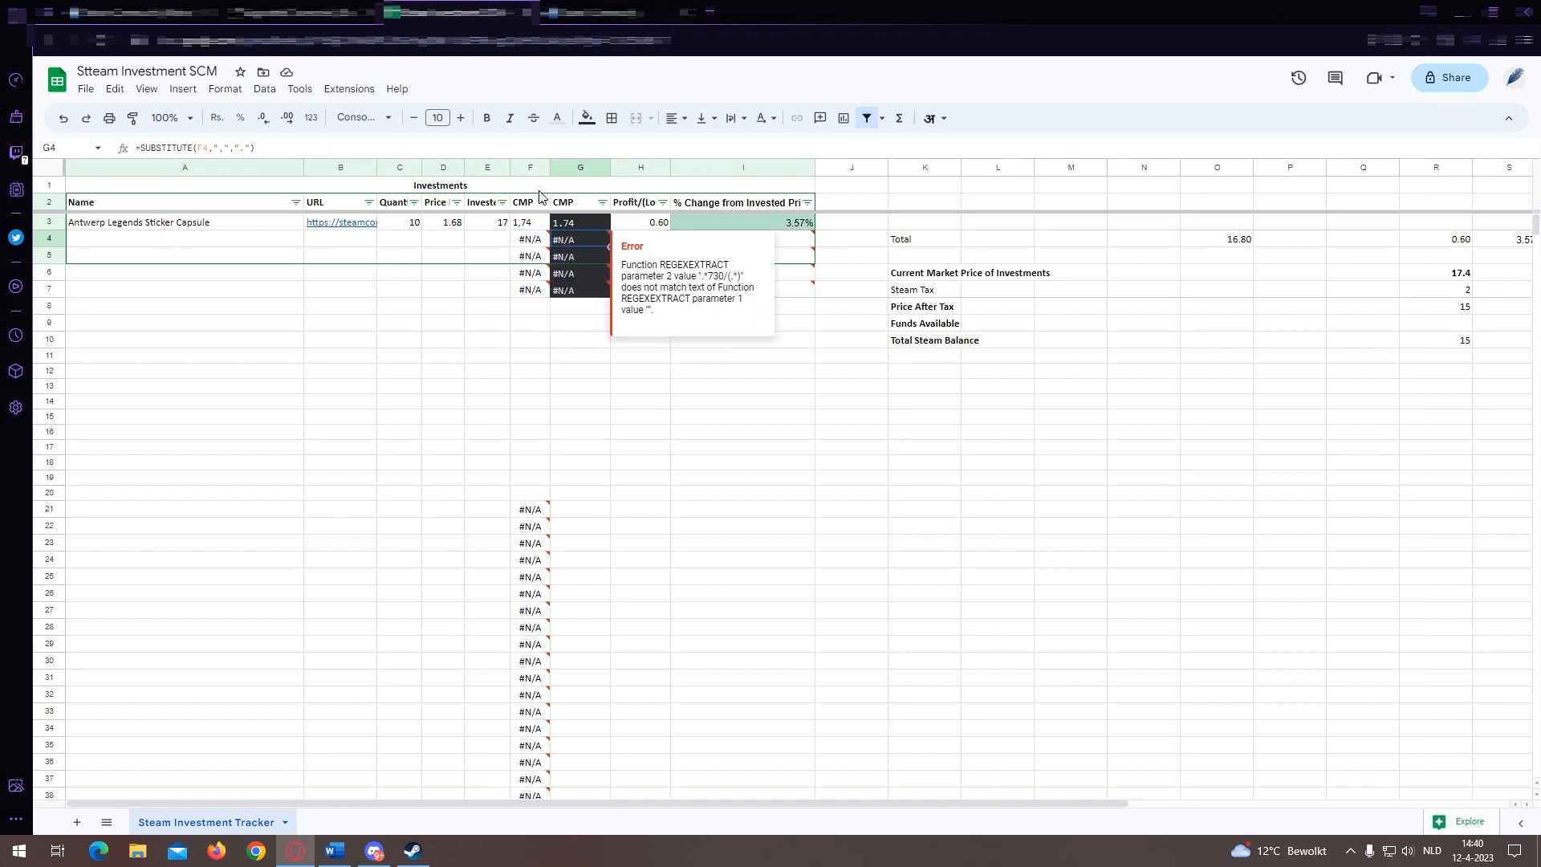
# - Hide helper column F with its raw price formulas and #N/A errors again
pyautogui.rightClick(528, 167)
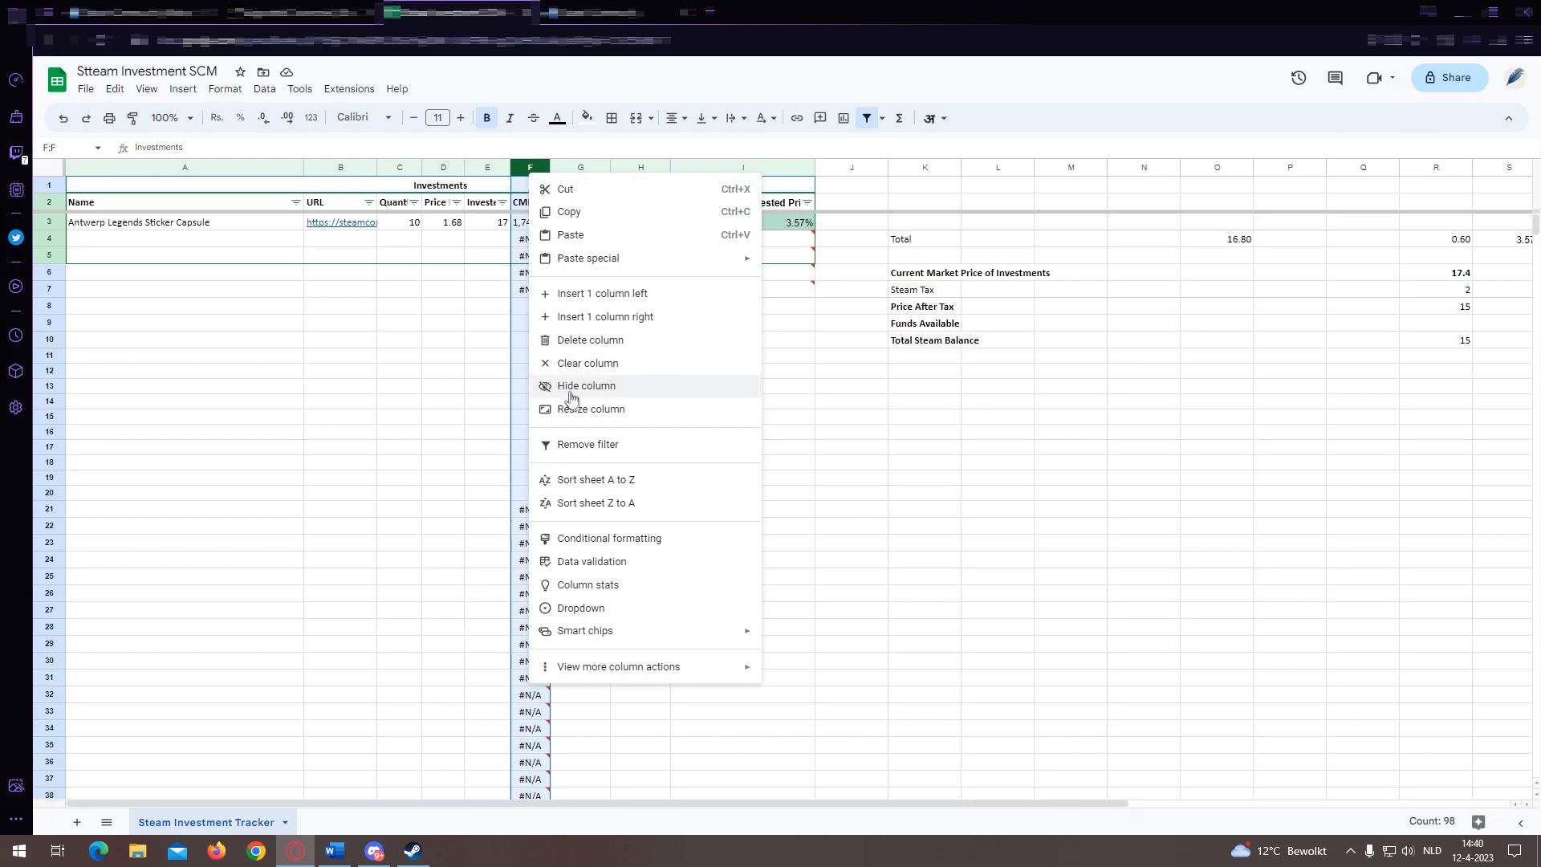
pyautogui.click(586, 384)
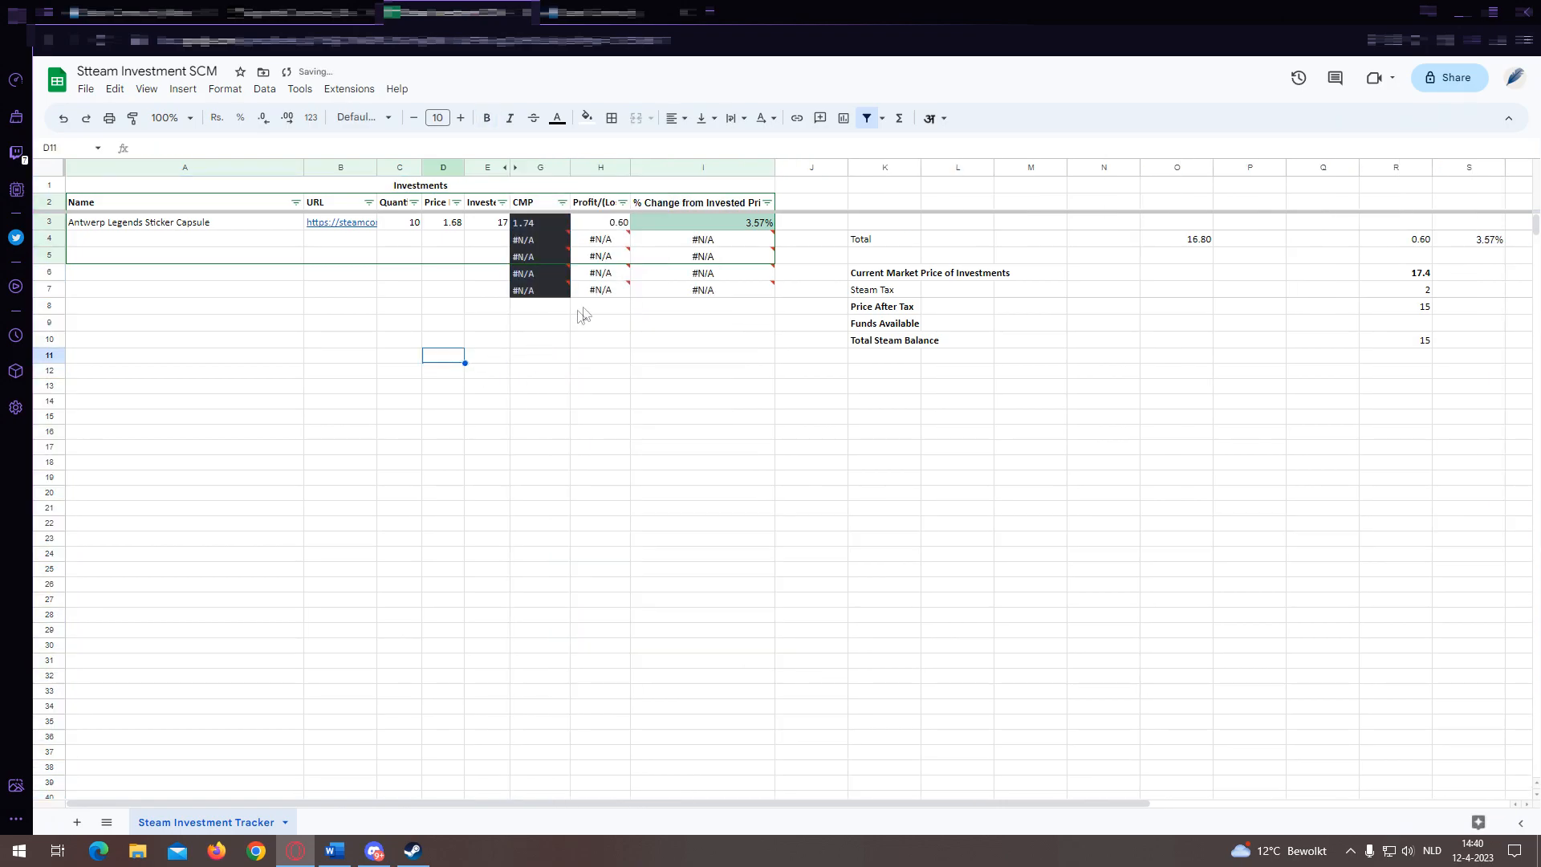